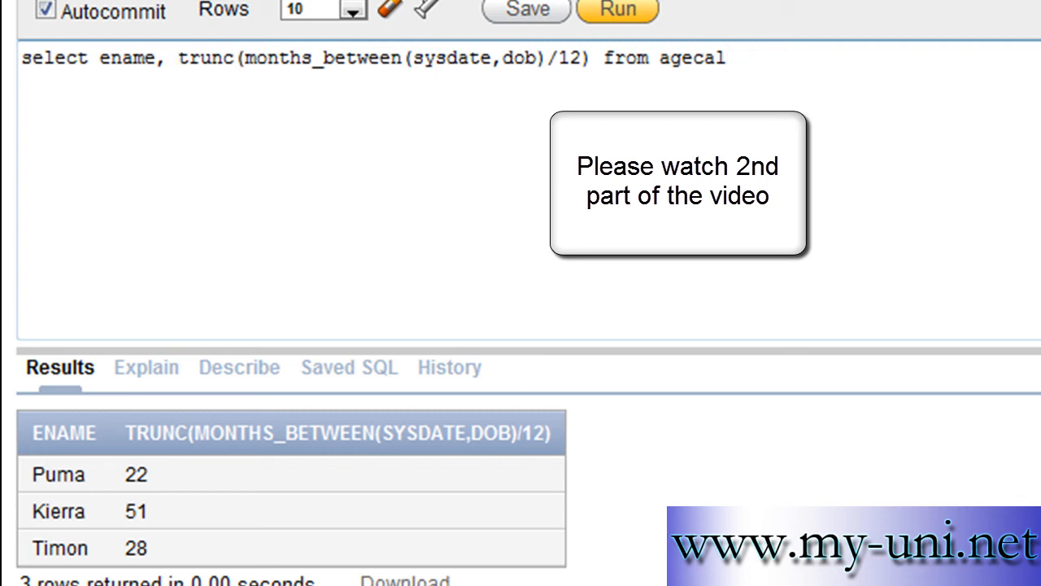
# Write select months_between(sysdate,dob) from agecal and run it, hitting the sydate typo.
pyautogui.write('select')
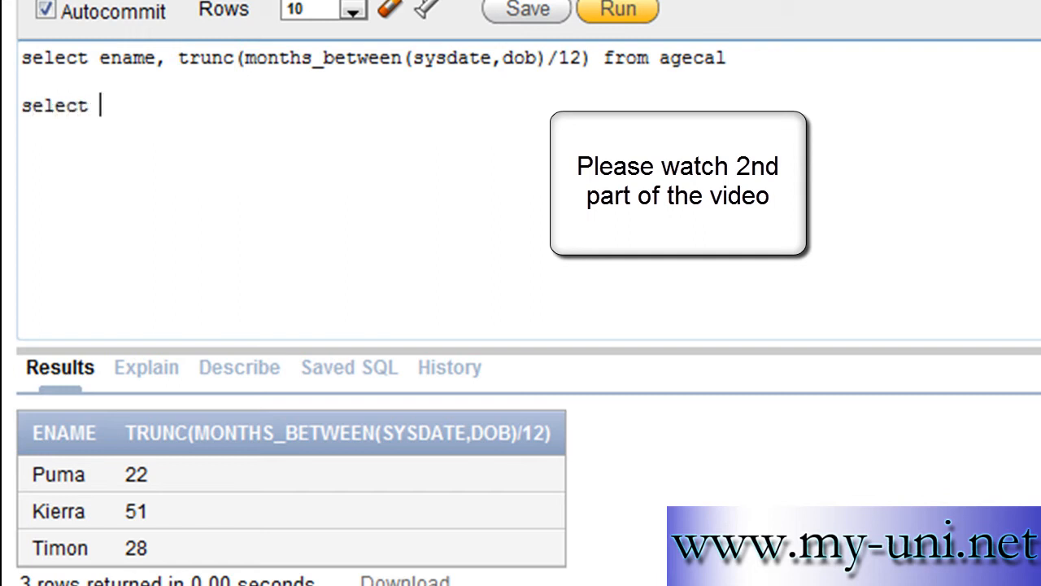
pyautogui.write('months_b')
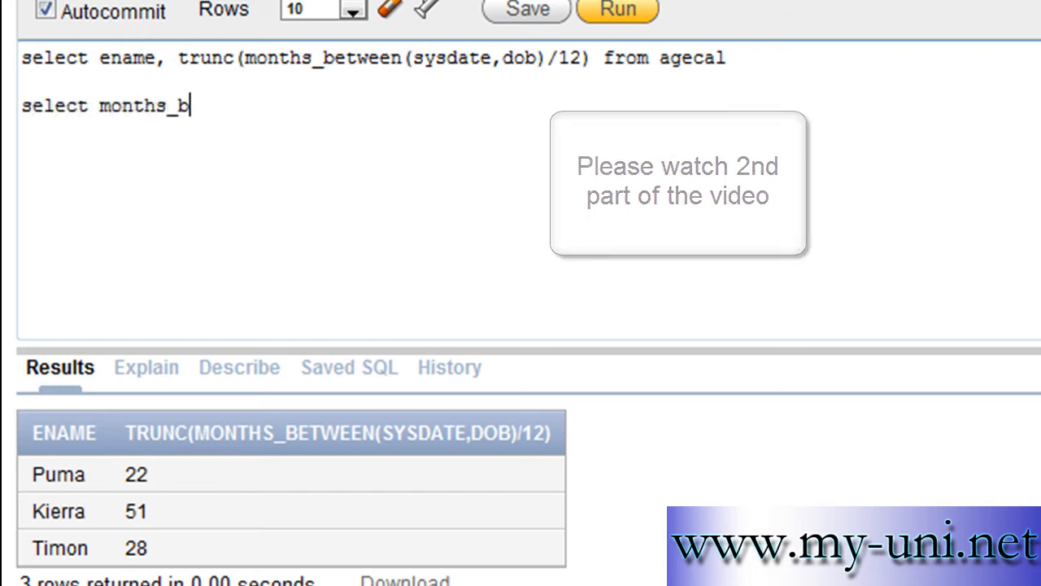
pyautogui.write('etwe')
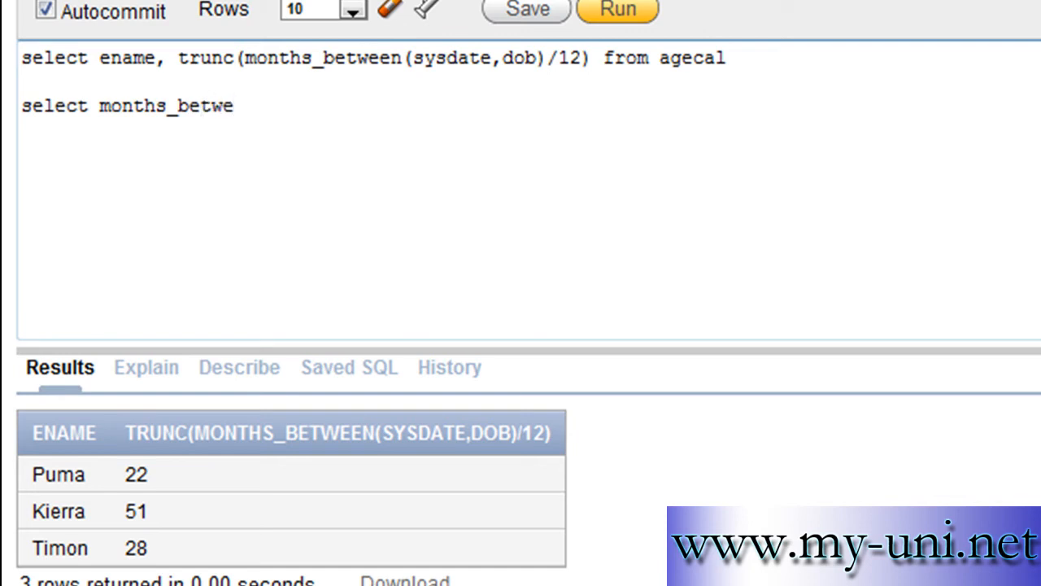
pyautogui.write('en (')
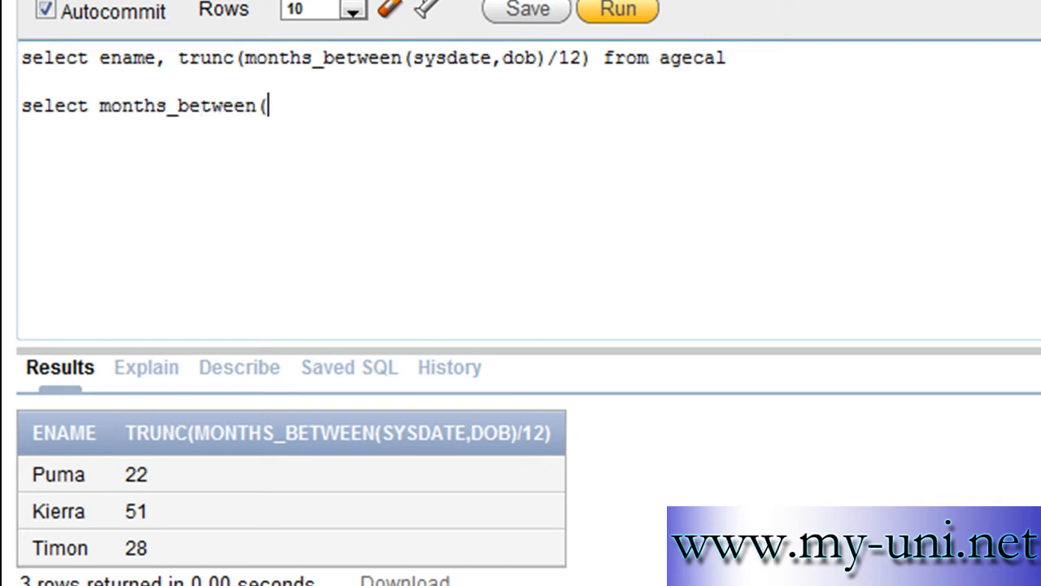
pyautogui.write('syda')
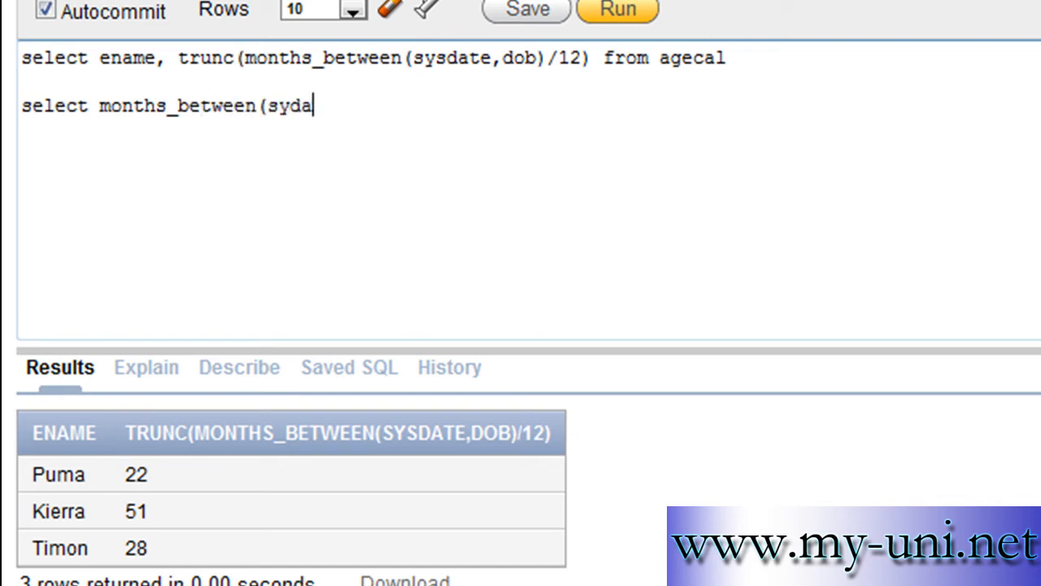
pyautogui.write('te,do')
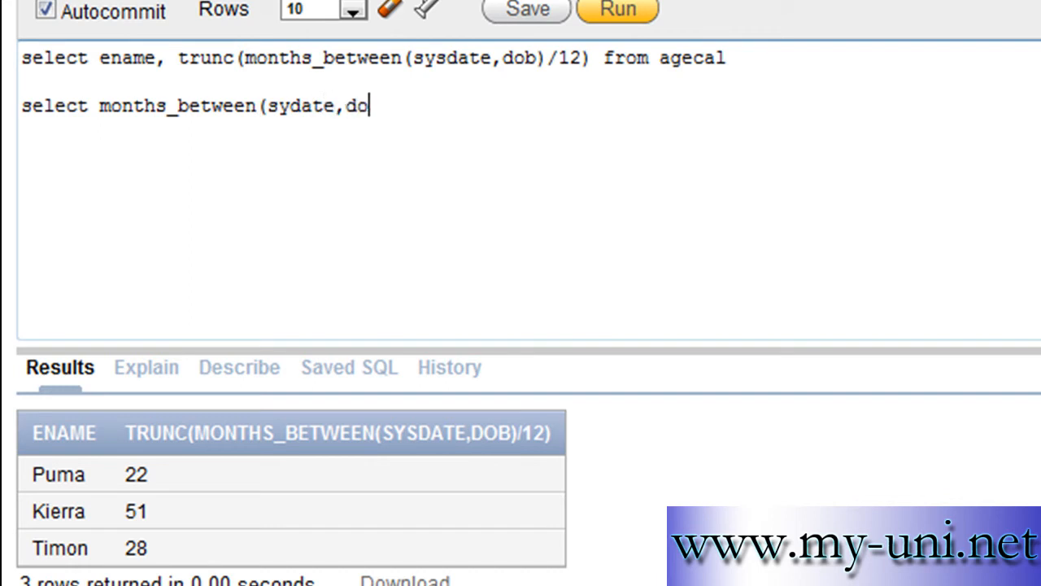
pyautogui.write('b) f')
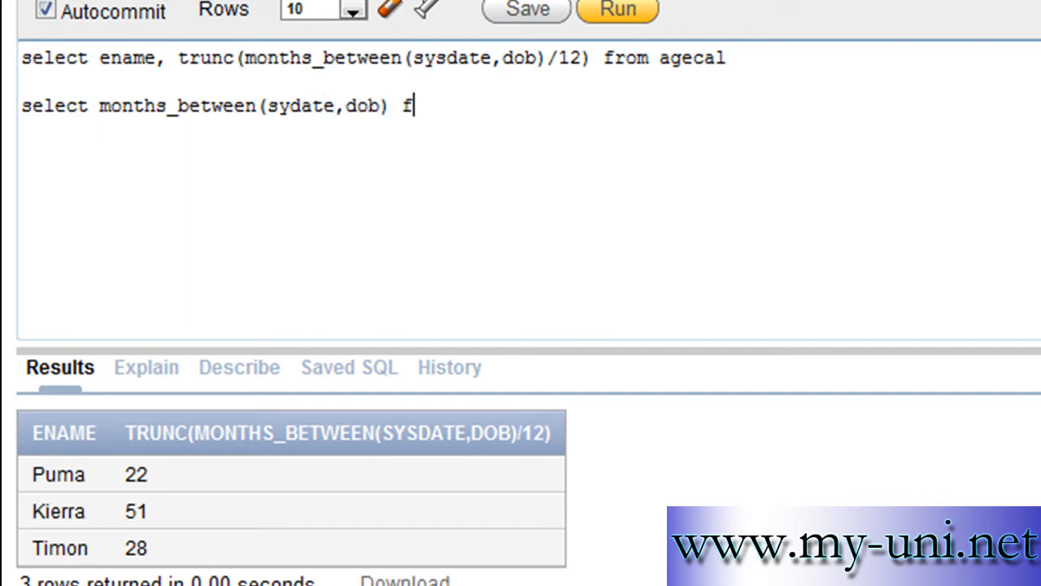
pyautogui.write('rom agec')
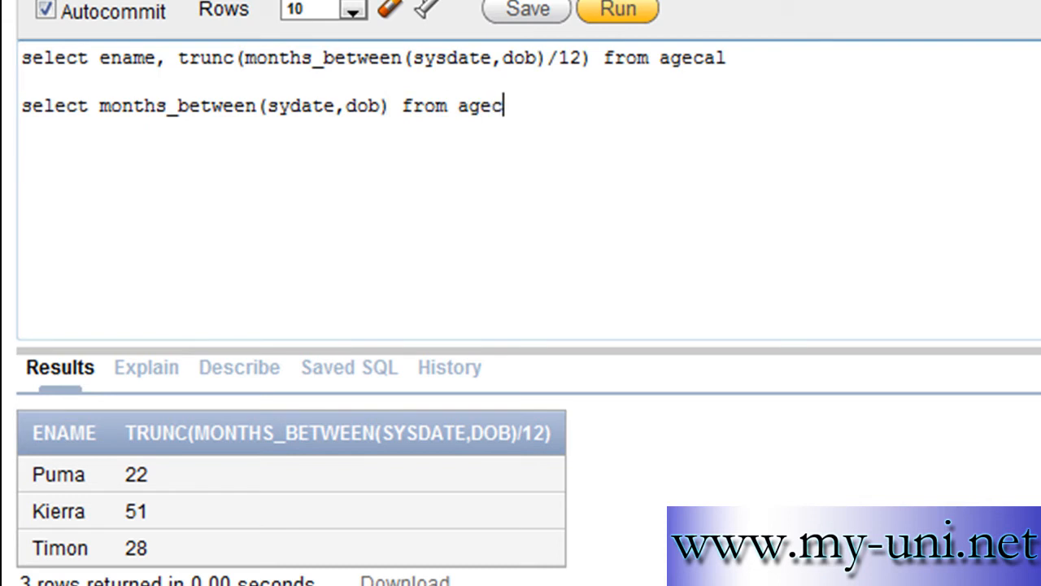
pyautogui.write('al')
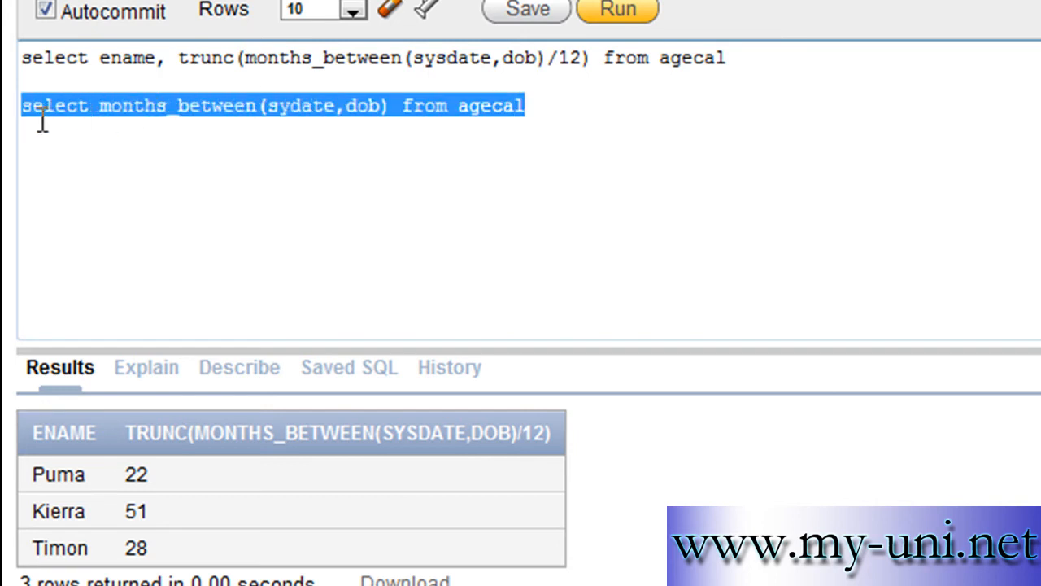
pyautogui.click(617, 10)
pyautogui.write('s')
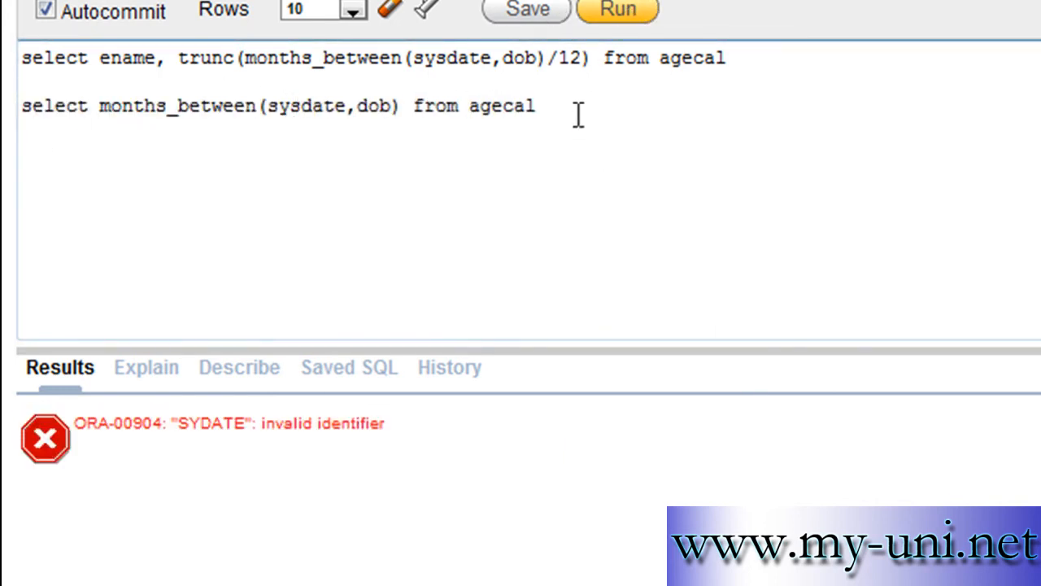
# Run the corrected months_between query, returning fractional month counts for three rows.
pyautogui.tripleClick(276, 105)
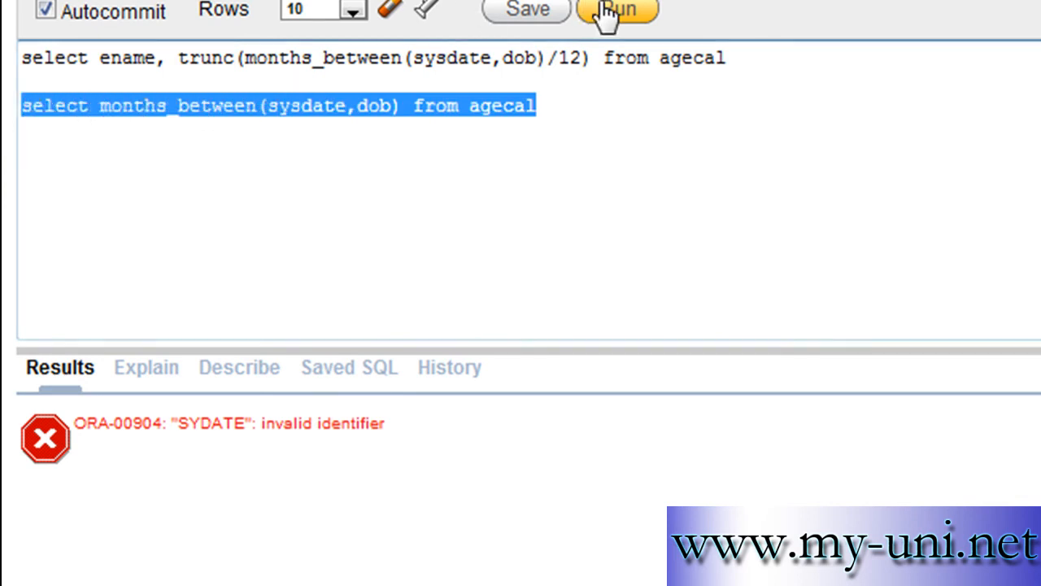
pyautogui.click(617, 10)
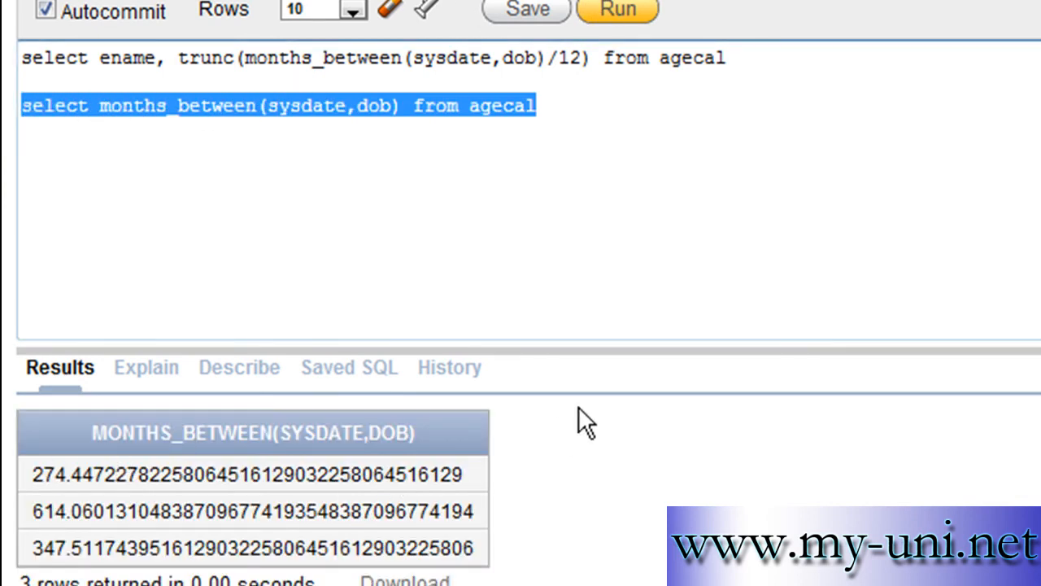
pyautogui.moveTo(494, 252)
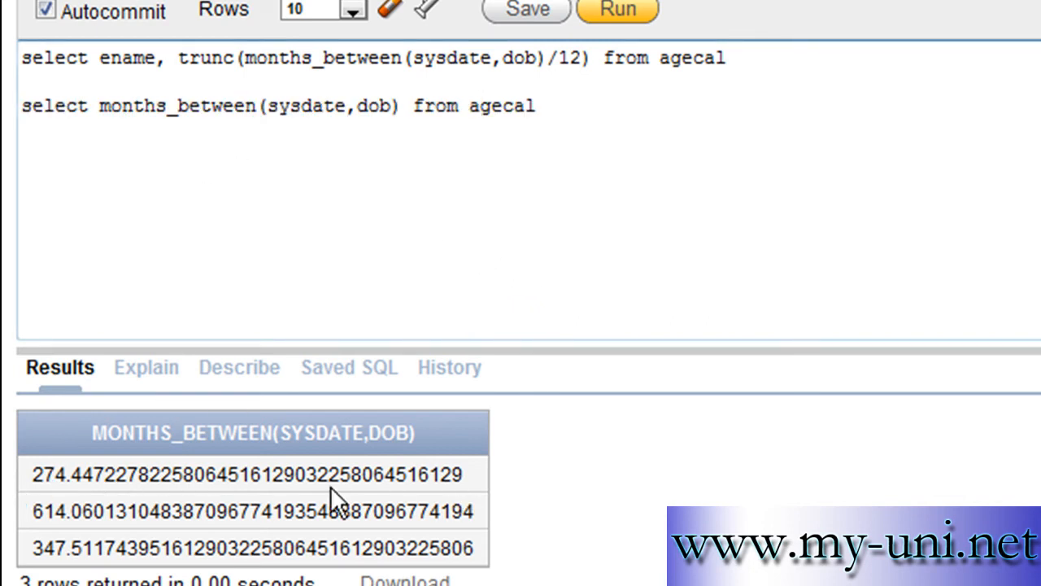
pyautogui.moveTo(475, 496)
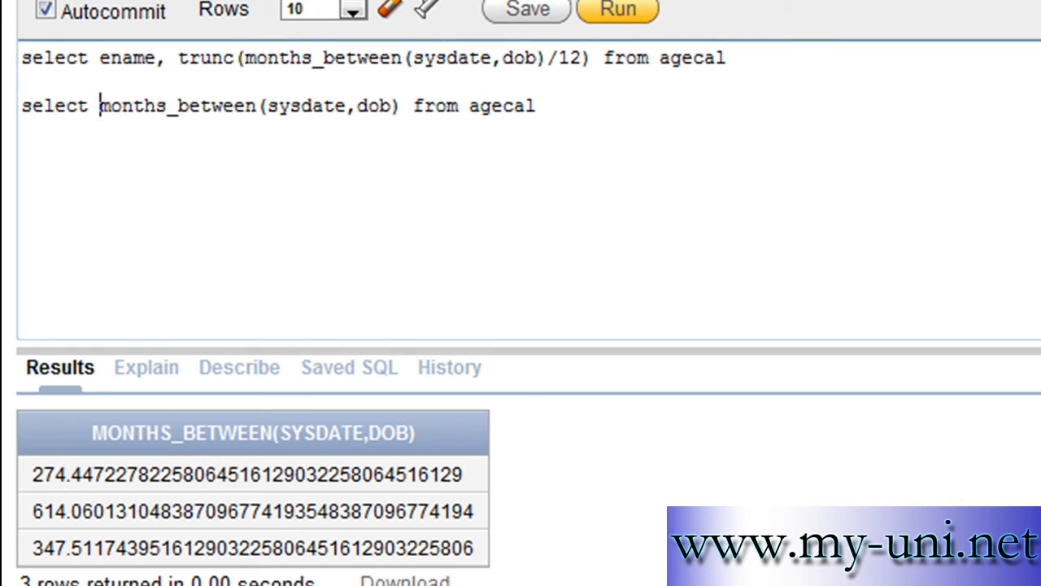
# Wrap months_between(sysdate,dob) in mod(...,12) and run to get fractional leftover months.
pyautogui.write('mod(')
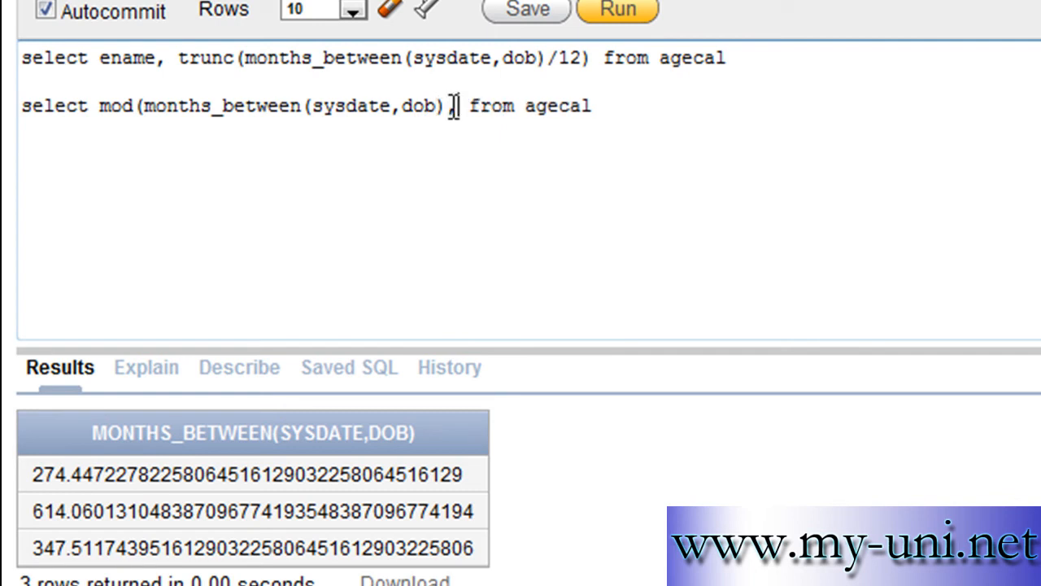
pyautogui.write(',12')
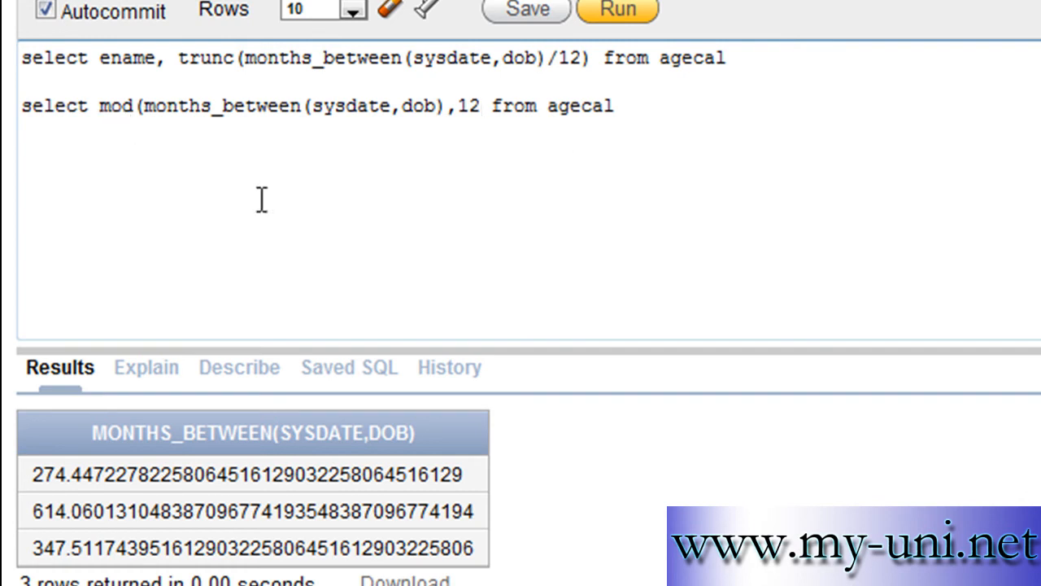
pyautogui.moveTo(442, 221)
pyautogui.write(')')
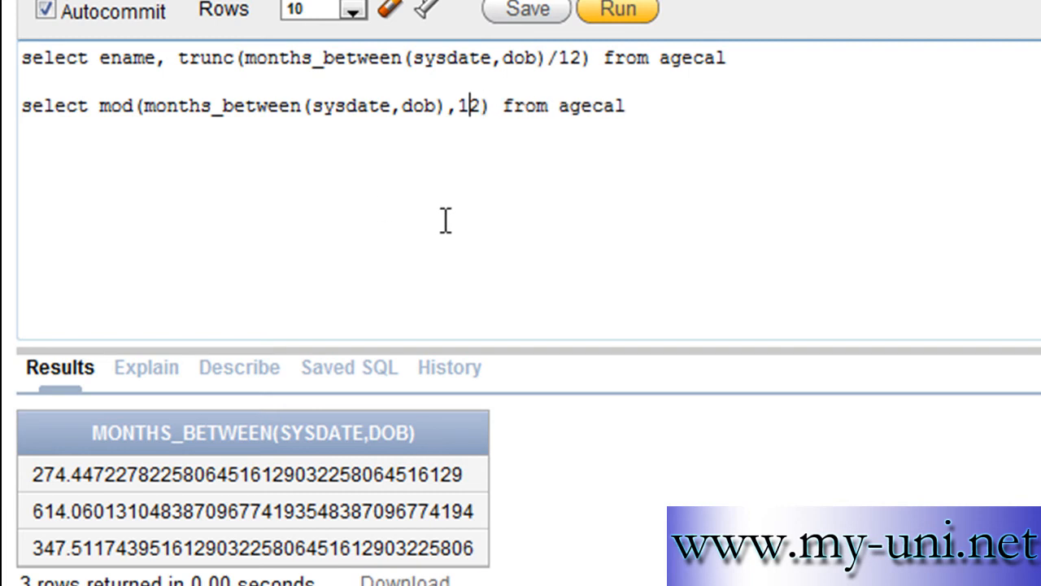
pyautogui.moveTo(659, 111)
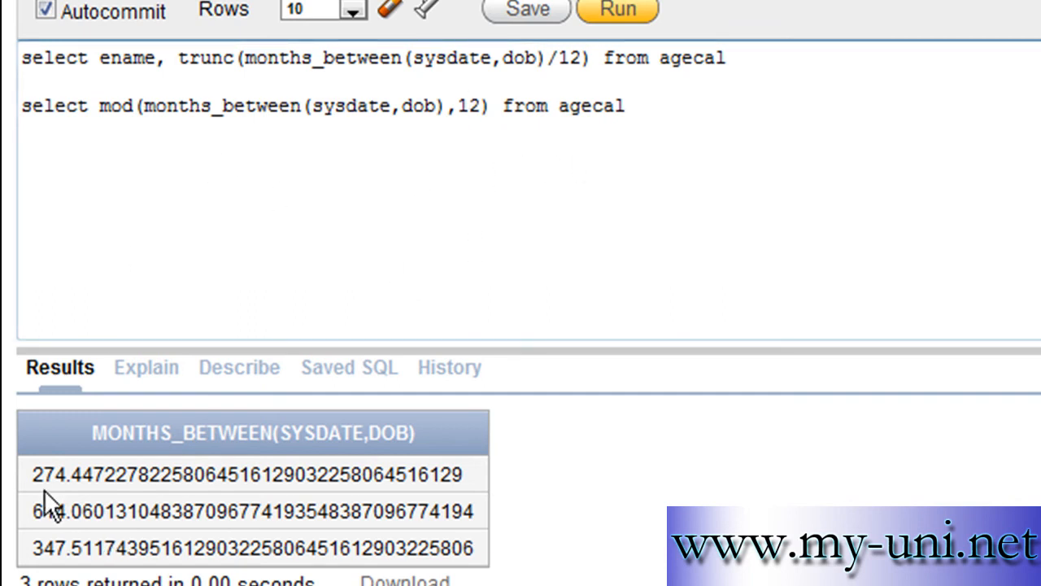
pyautogui.moveTo(205, 480)
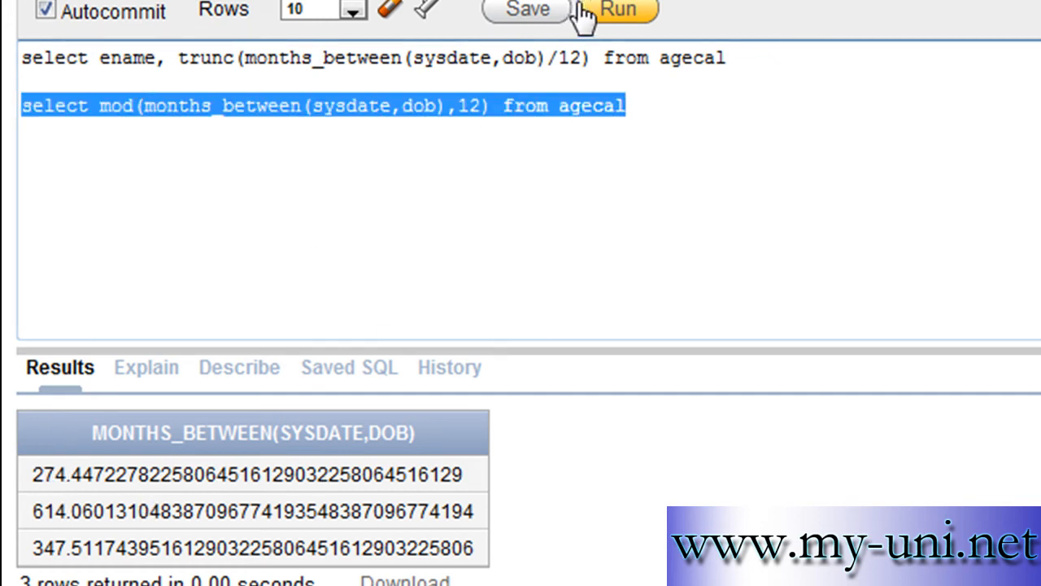
pyautogui.click(617, 10)
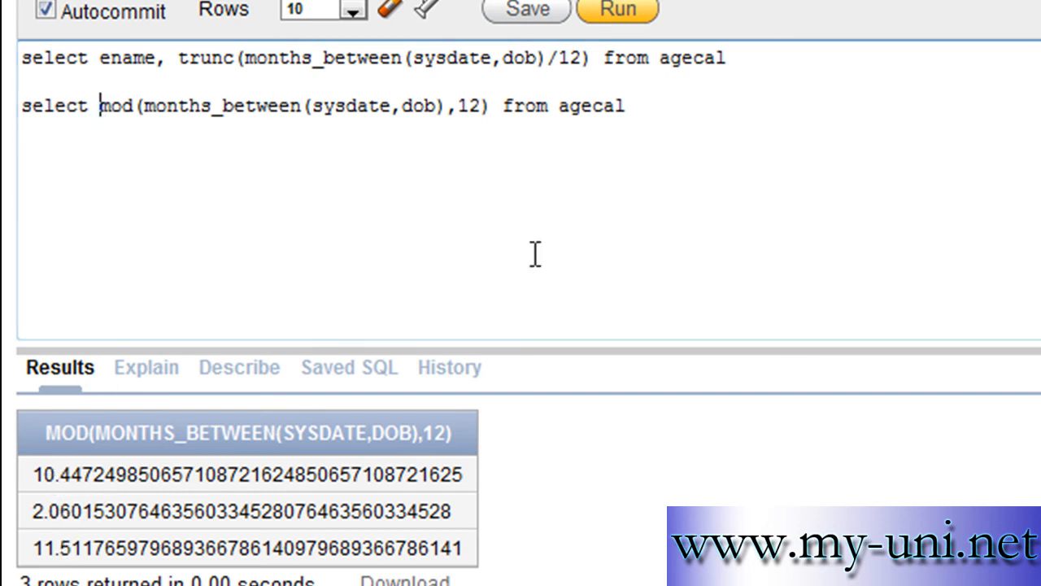
# Wrap the mod expression in trunc and run, giving whole leftover months 10, 2 and 11.
pyautogui.write('trunc(')
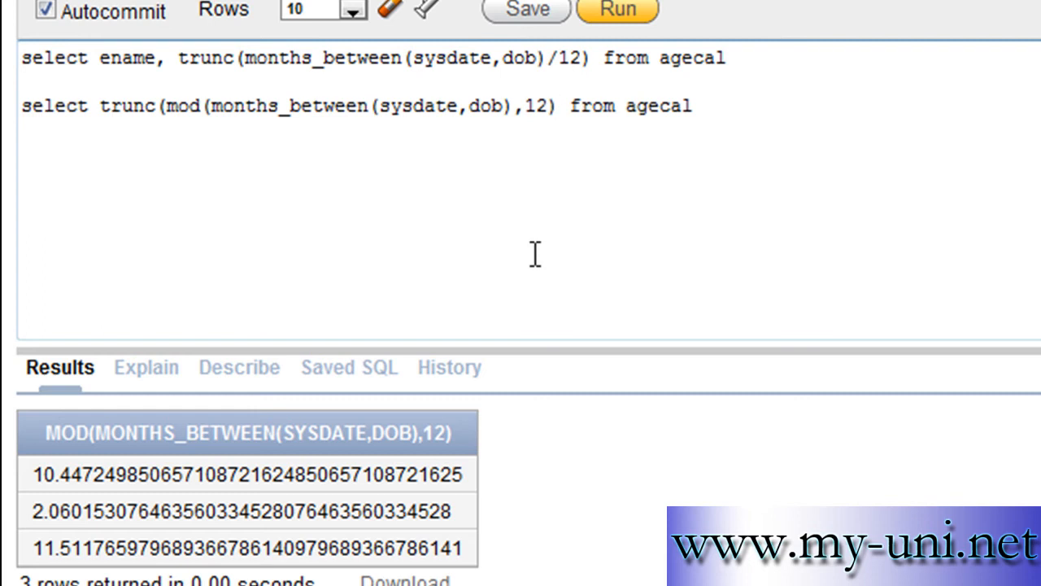
pyautogui.moveTo(213, 106); pyautogui.dragTo(703, 106)
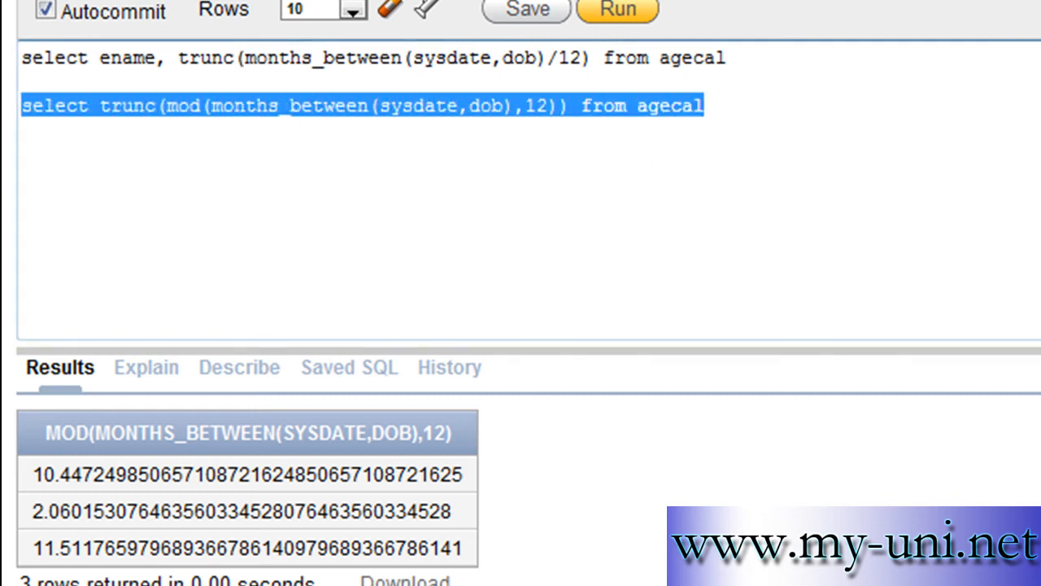
pyautogui.click(617, 10)
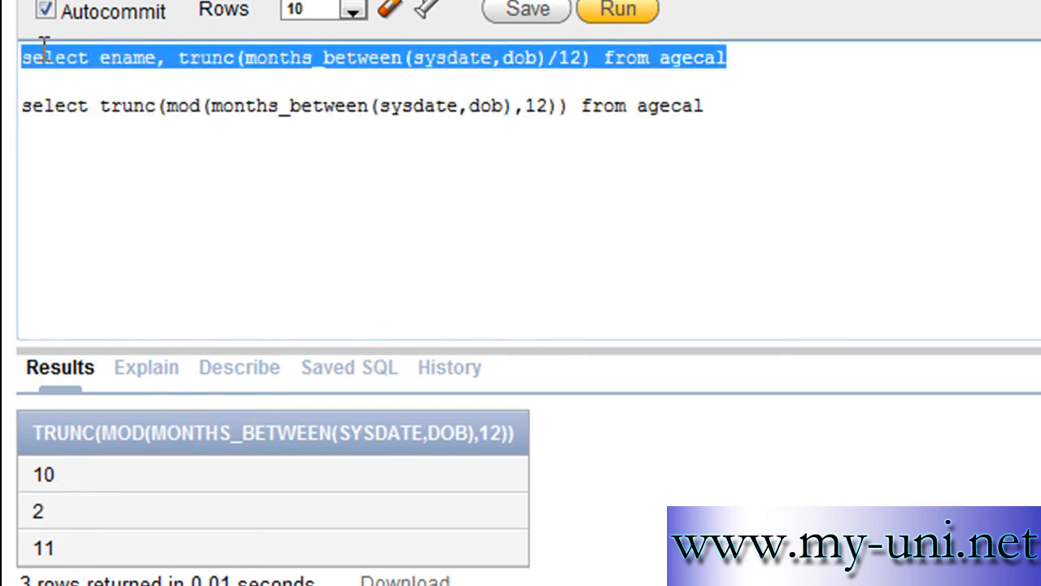
# Alias the columns months and years and rerun both queries, showing YEARS 22, 51, 28 and MONTHS 10, 2, 11.
pyautogui.click(583, 57)
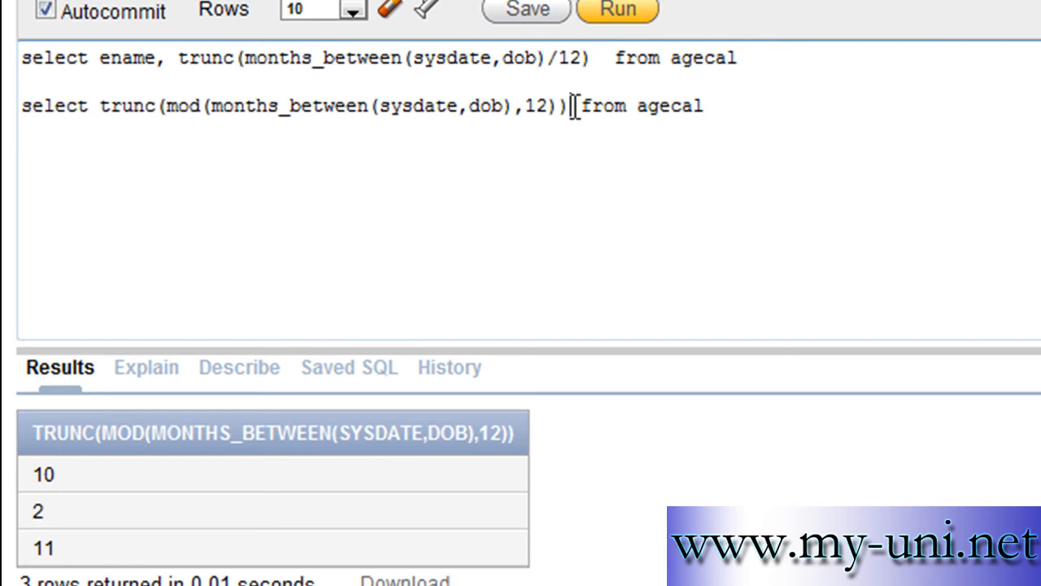
pyautogui.write('months')
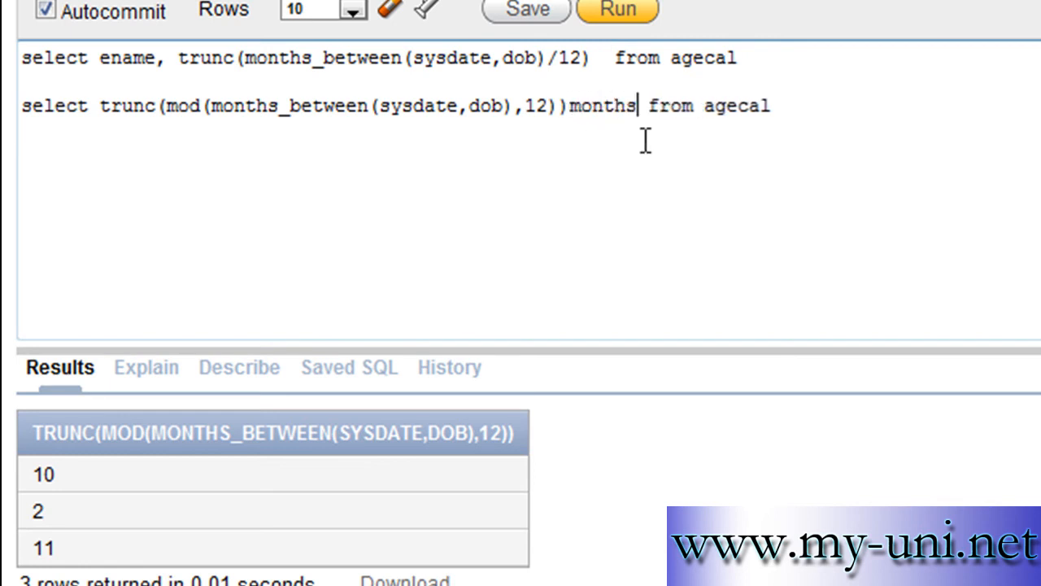
pyautogui.click(605, 59)
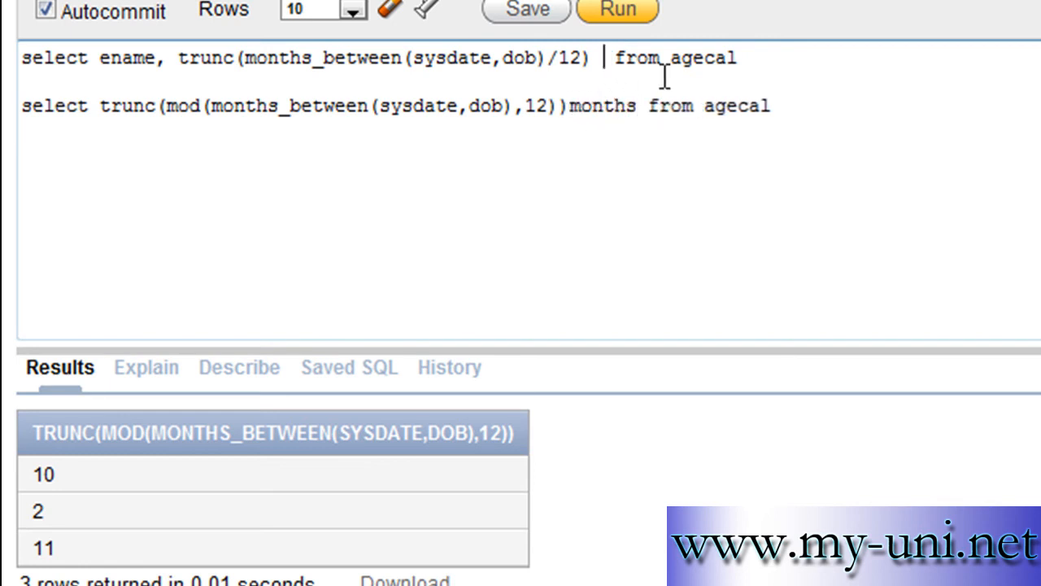
pyautogui.write('years')
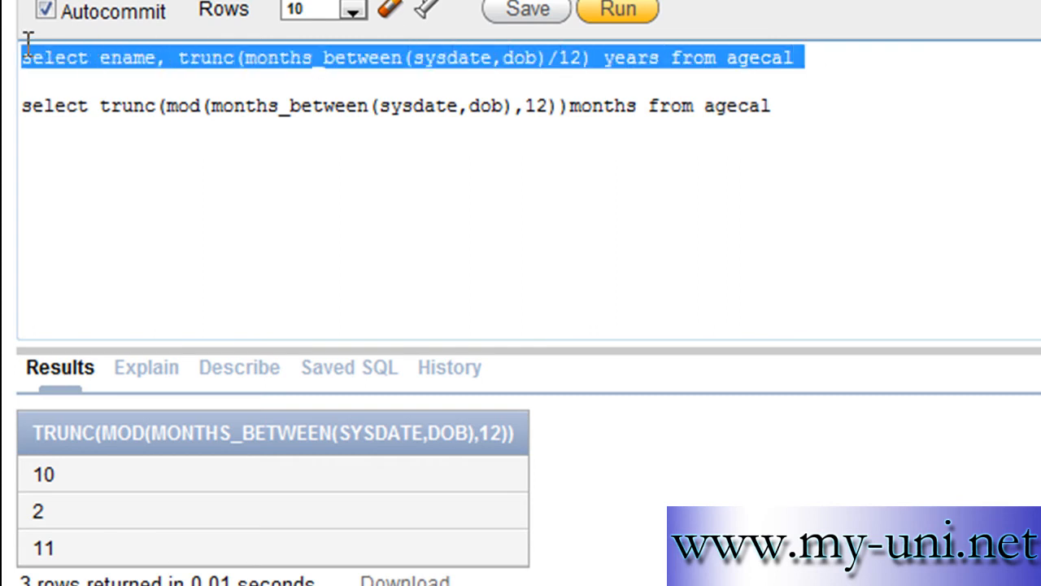
pyautogui.click(617, 10)
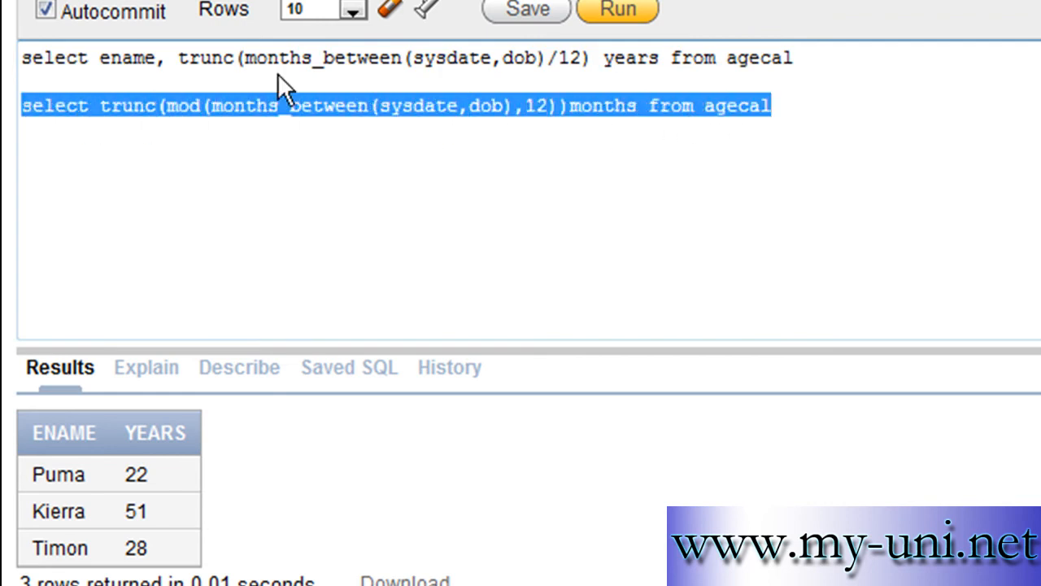
pyautogui.click(617, 10)
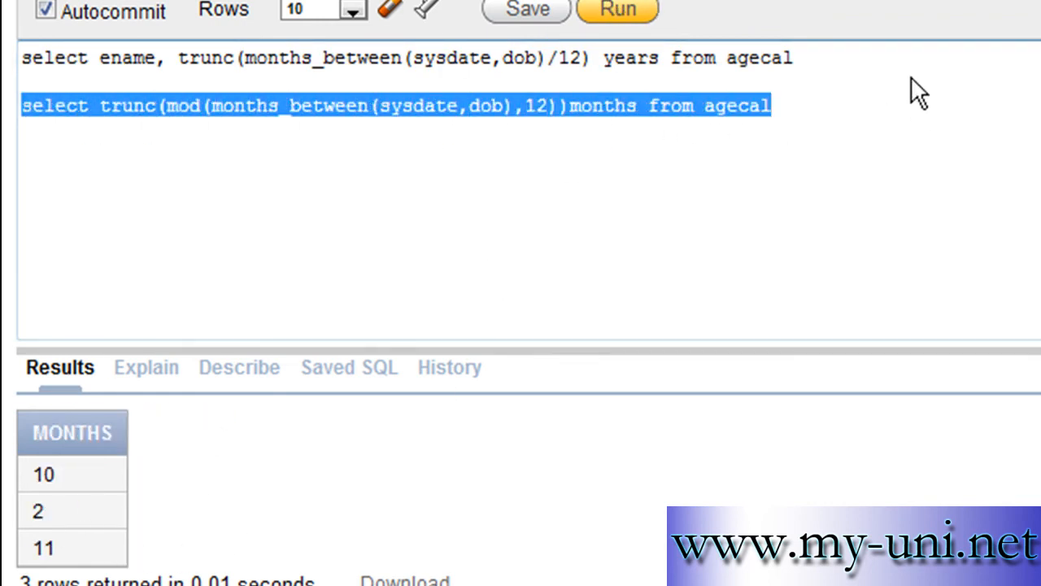
# Begin a third select statement on a new line below both queries.
pyautogui.click(25, 130)
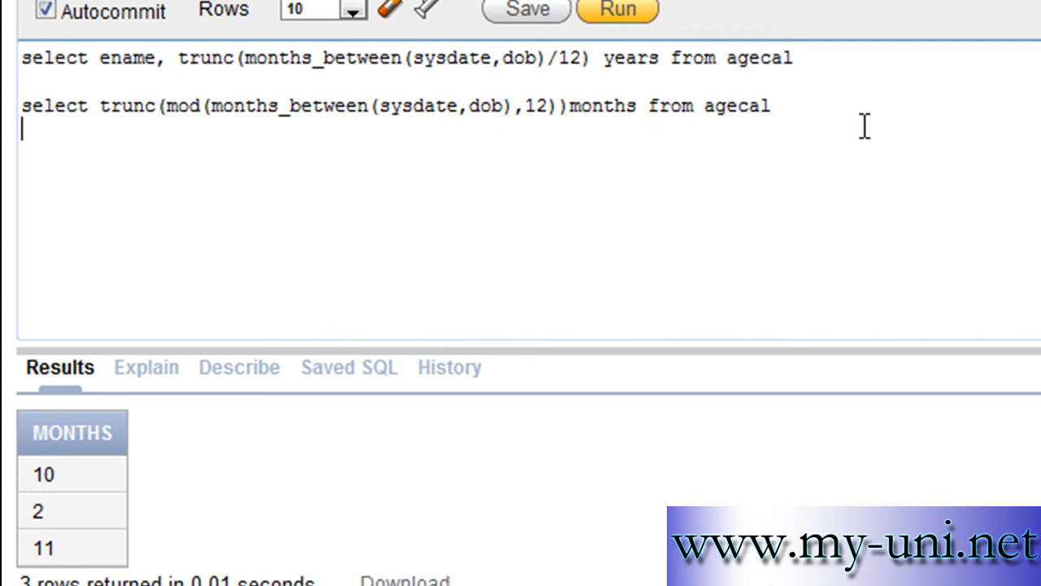
pyautogui.write('select sy')
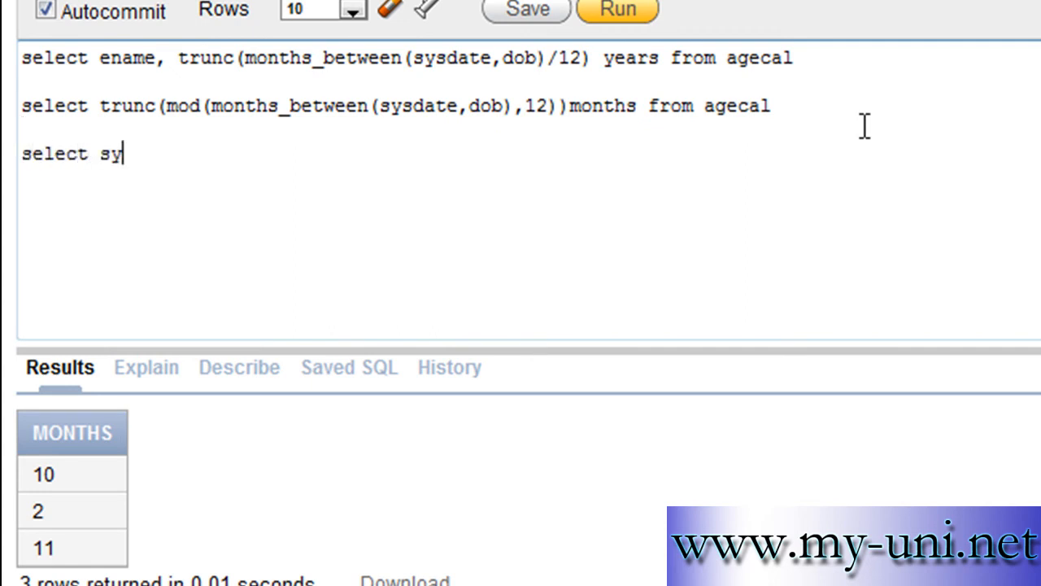
# Run select mod(sysdate-to_date(dob),31) from age, which fails with ORA-00942 missing table.
pyautogui.write('sdate')
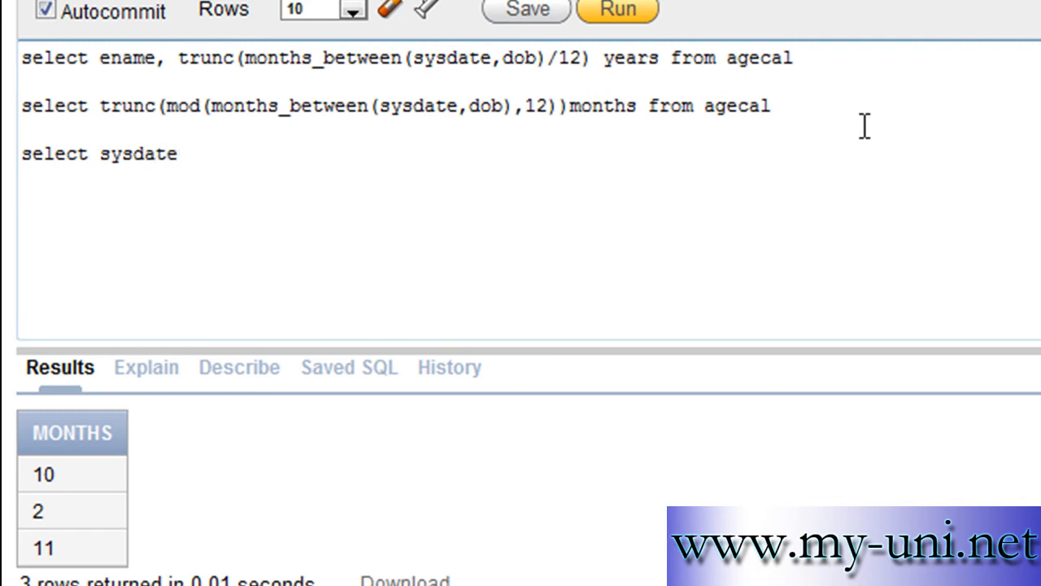
pyautogui.write('-to')
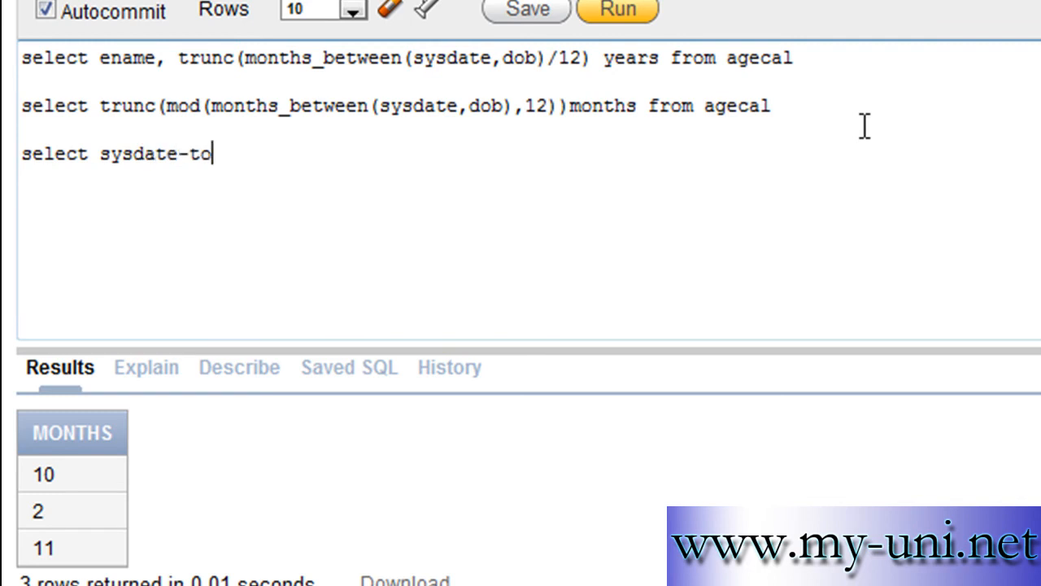
pyautogui.write('_date')
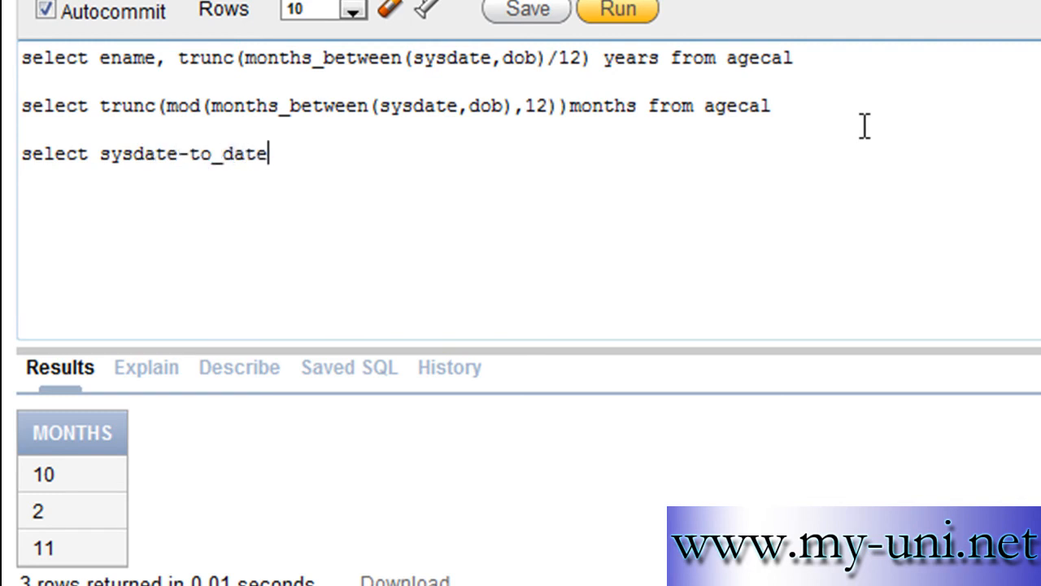
pyautogui.write('(d')
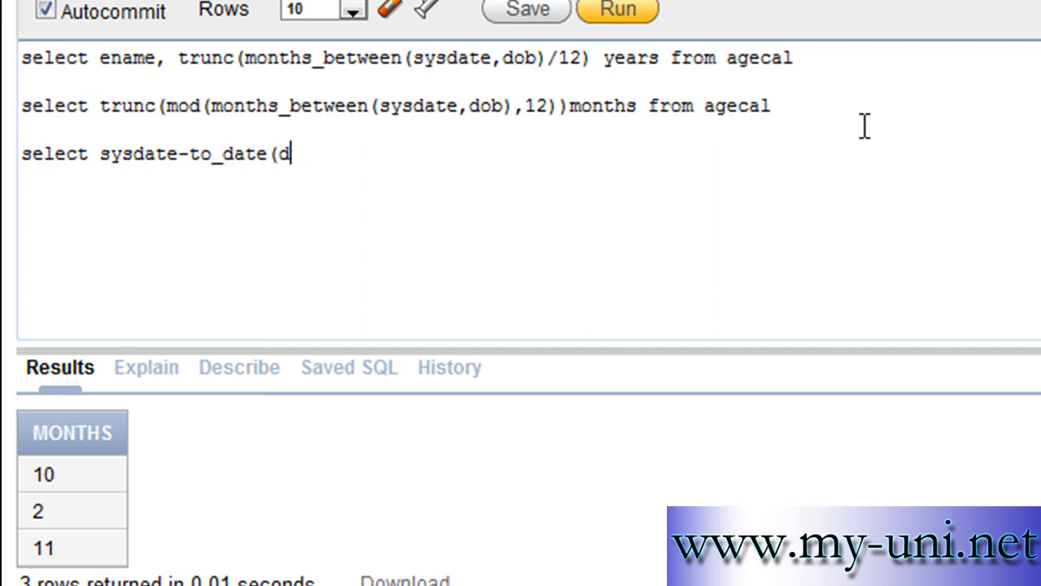
pyautogui.write('ob)')
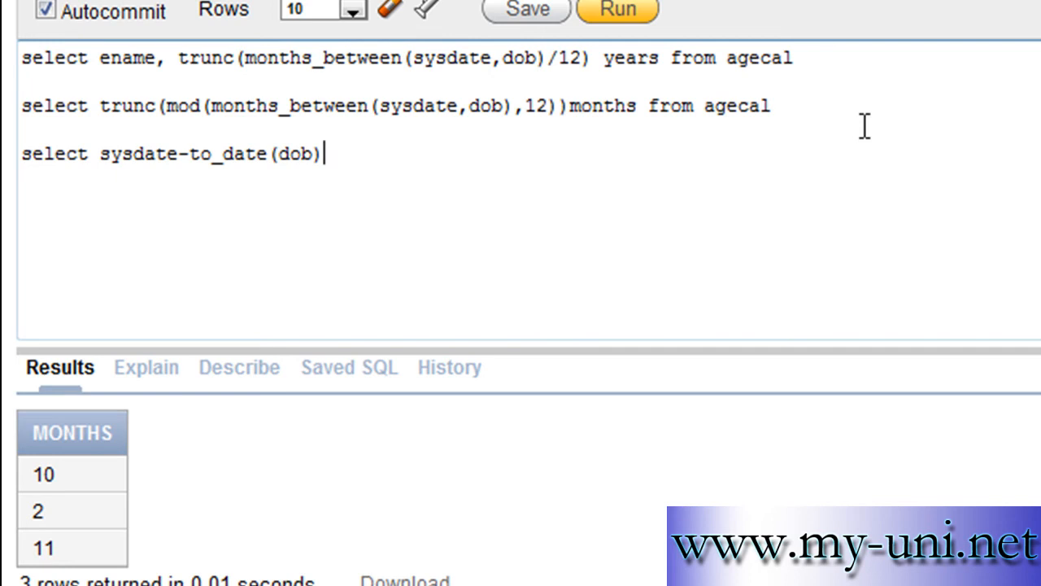
pyautogui.write('from age')
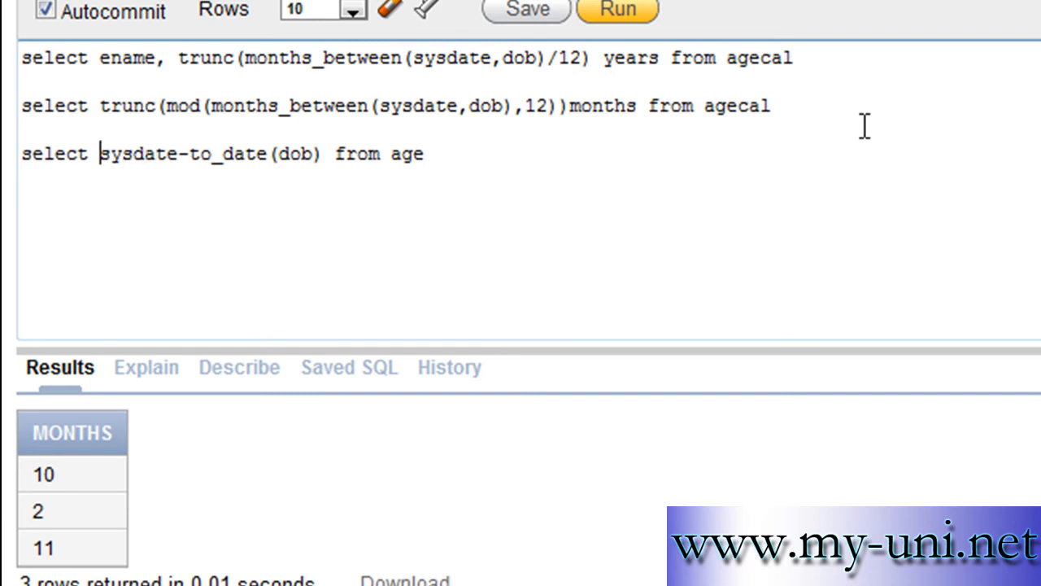
pyautogui.write('(')
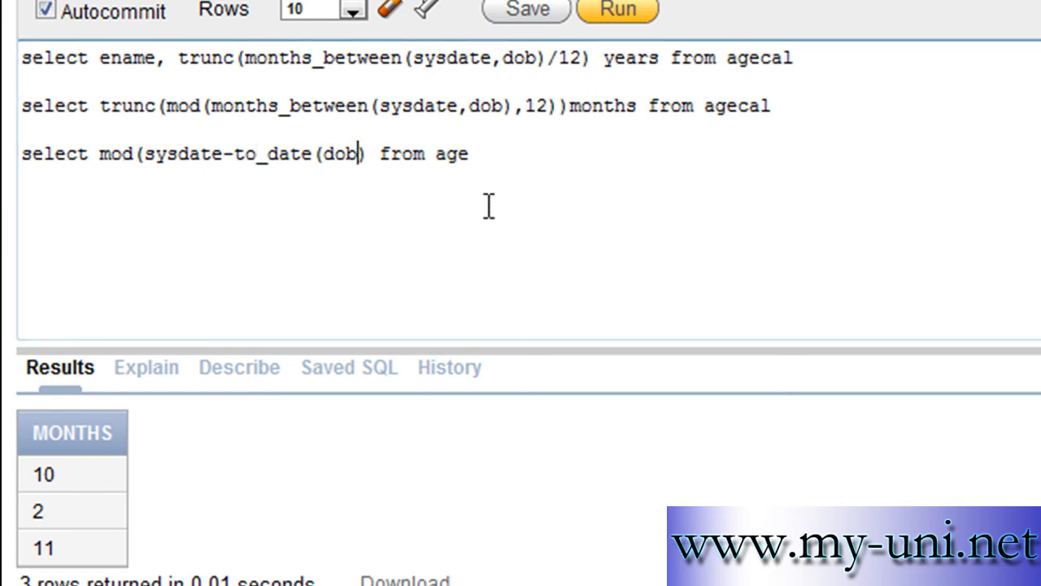
pyautogui.write(',')
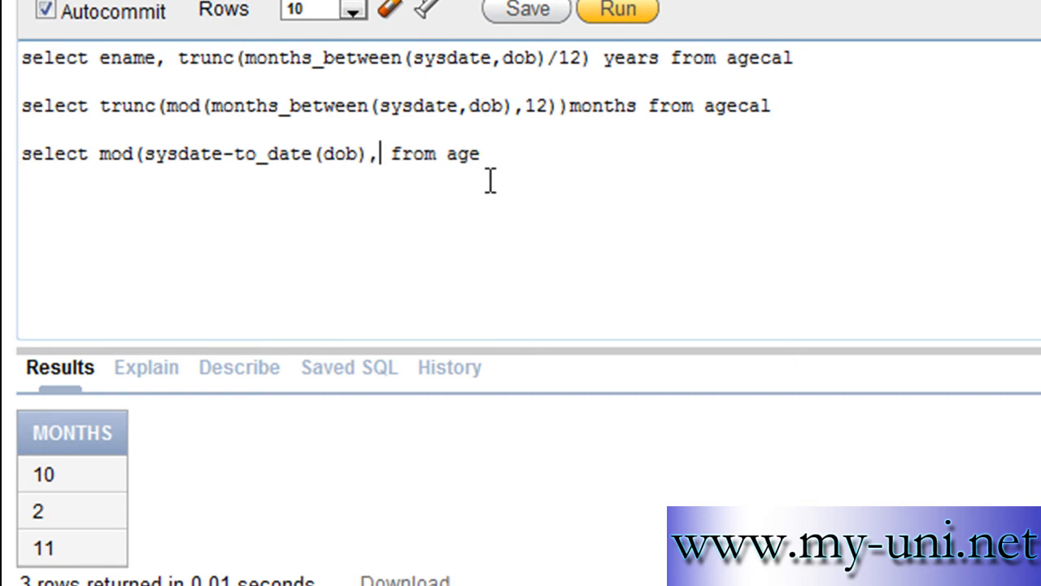
pyautogui.write('31')
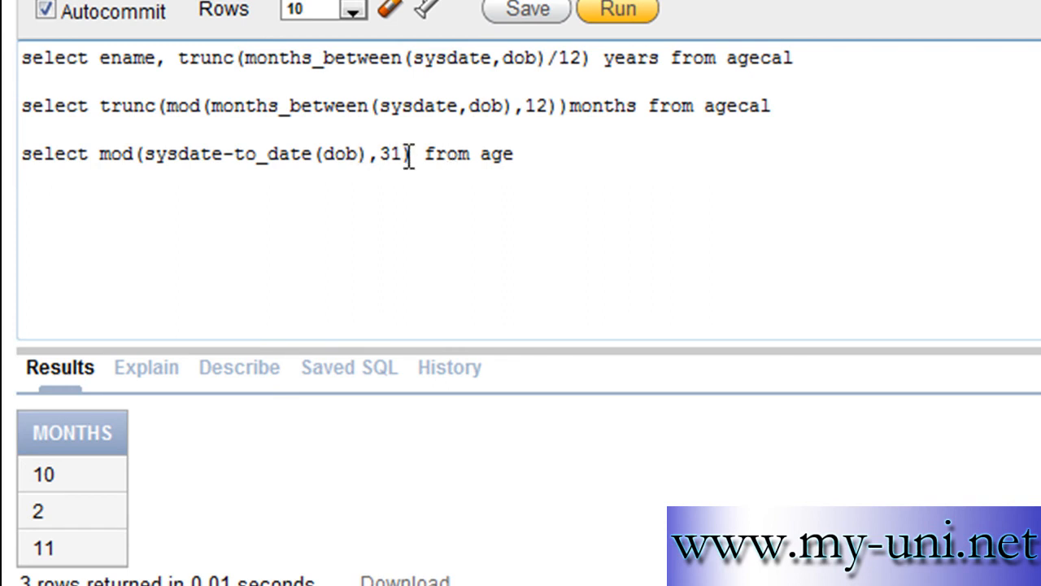
pyautogui.click(617, 10)
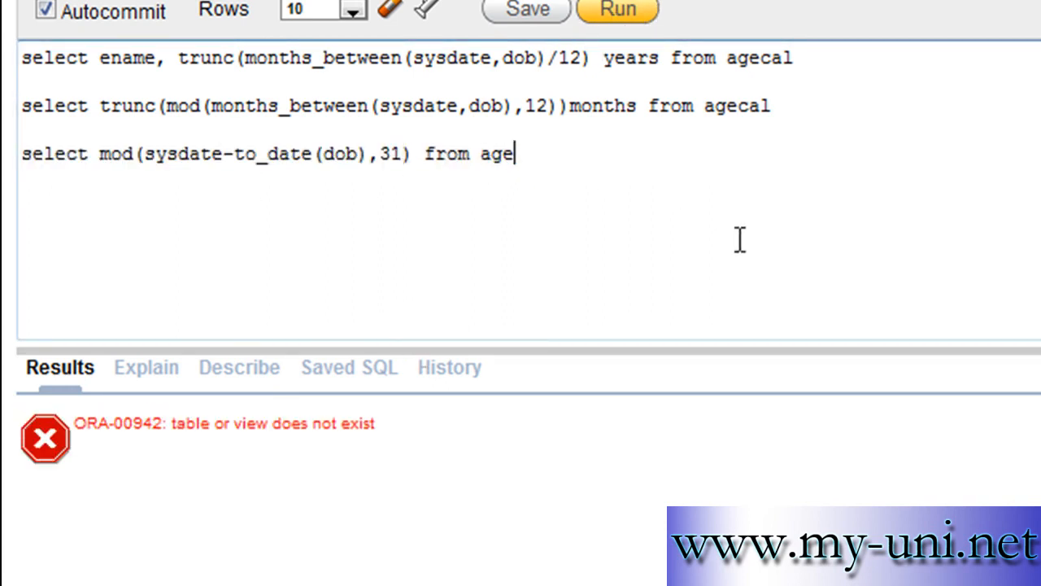
# Correct the table to agecal, run for fractional day remainders, and begin adding a trunc wrapper.
pyautogui.write('cal')
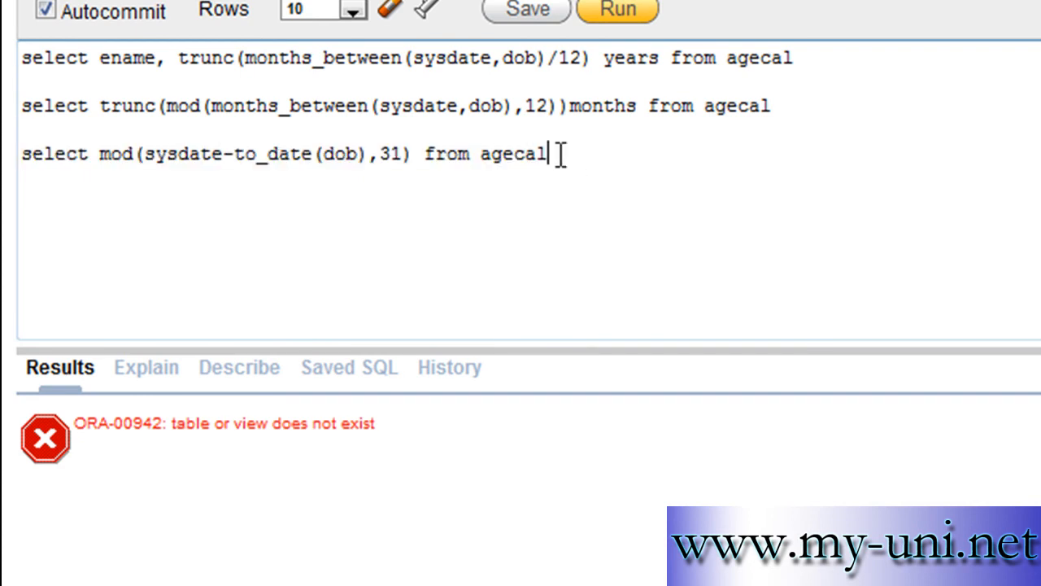
pyautogui.tripleClick(277, 153)
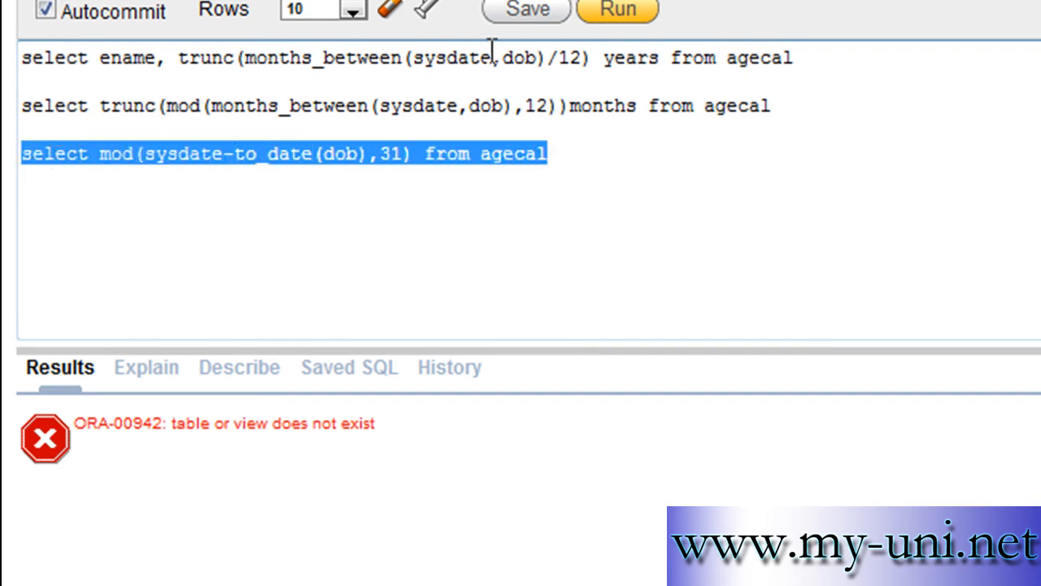
pyautogui.click(617, 10)
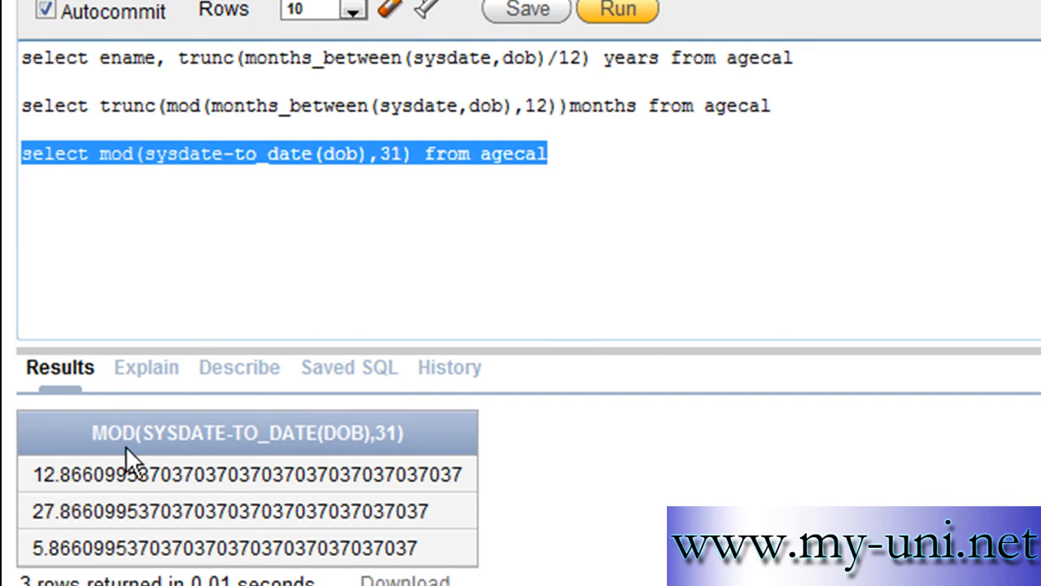
pyautogui.moveTo(236, 171)
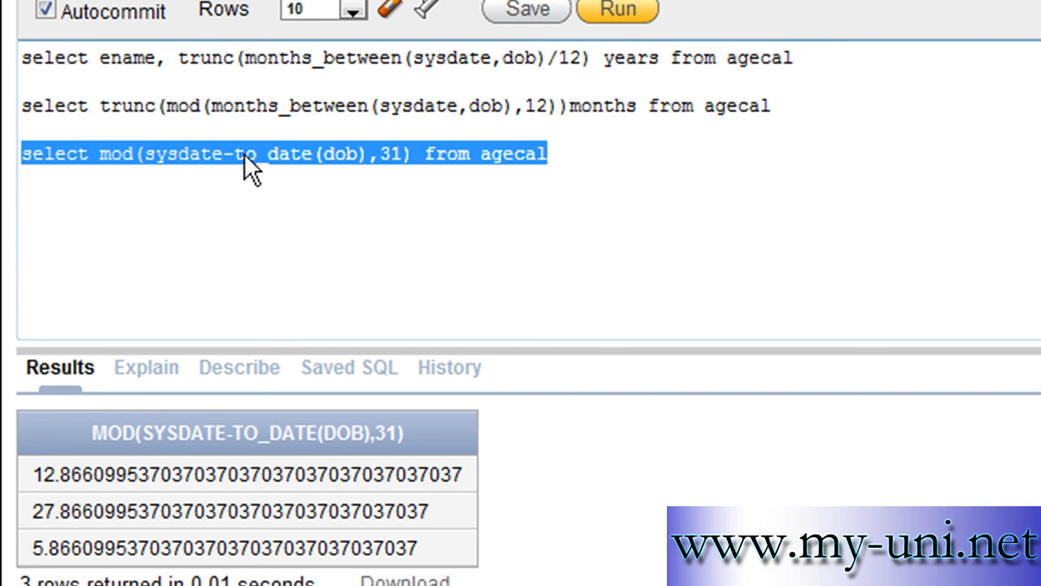
pyautogui.click(377, 152)
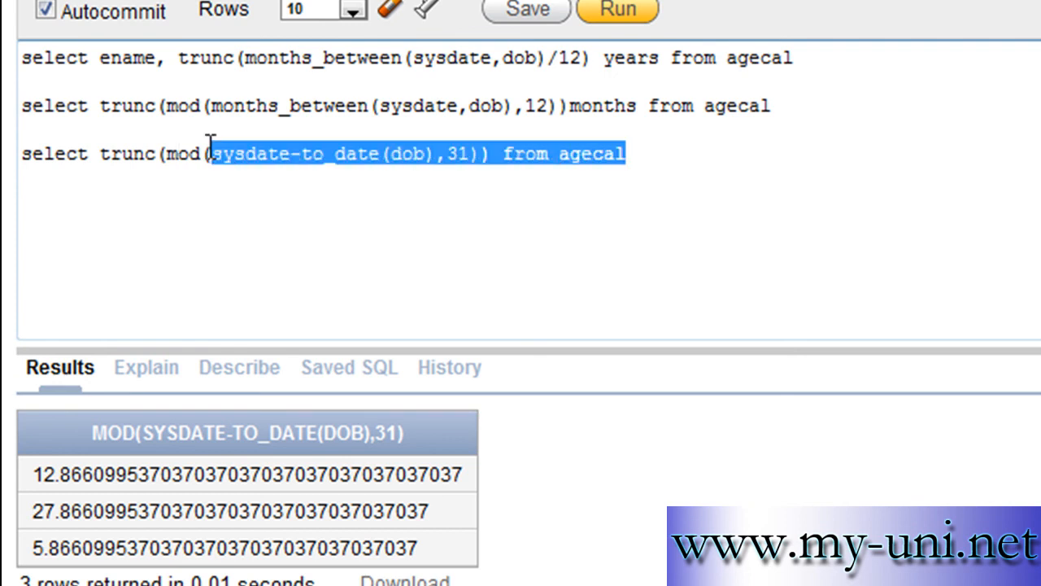
# Run the truncated days query for whole days 12, 27 and 5, then alias the column days and rerun.
pyautogui.click(616, 10)
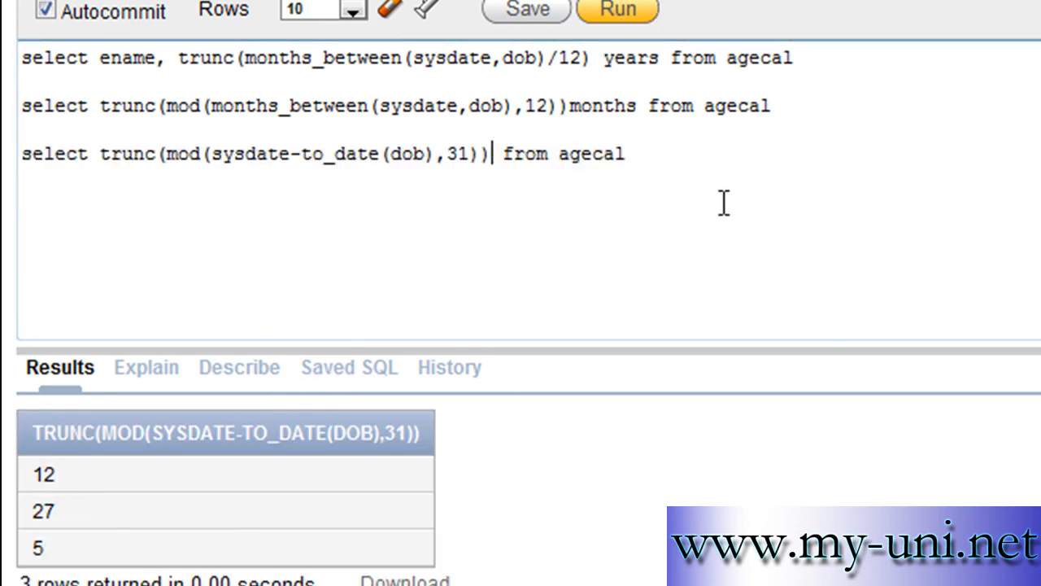
pyautogui.write('days')
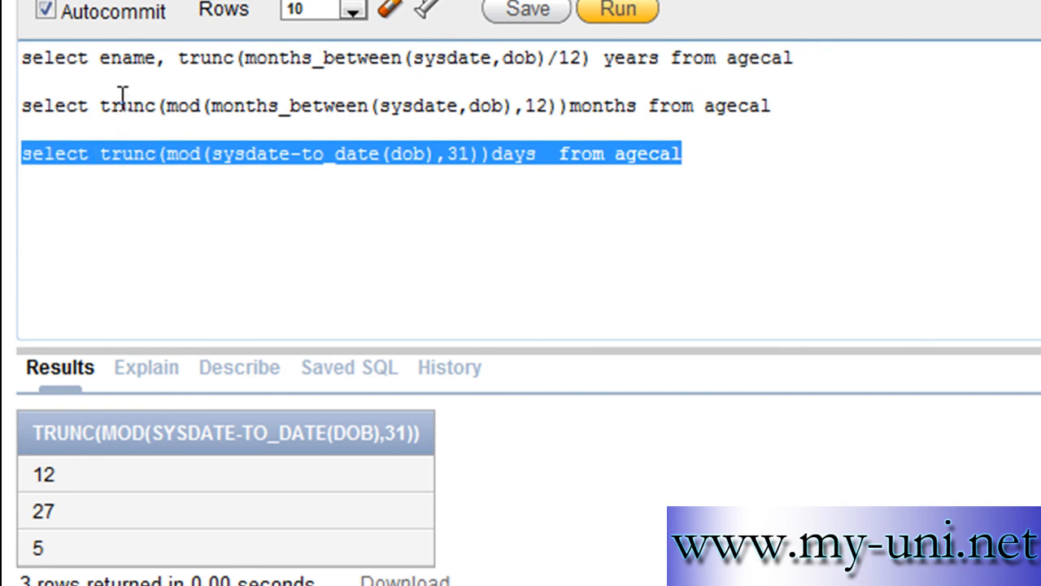
pyautogui.click(617, 10)
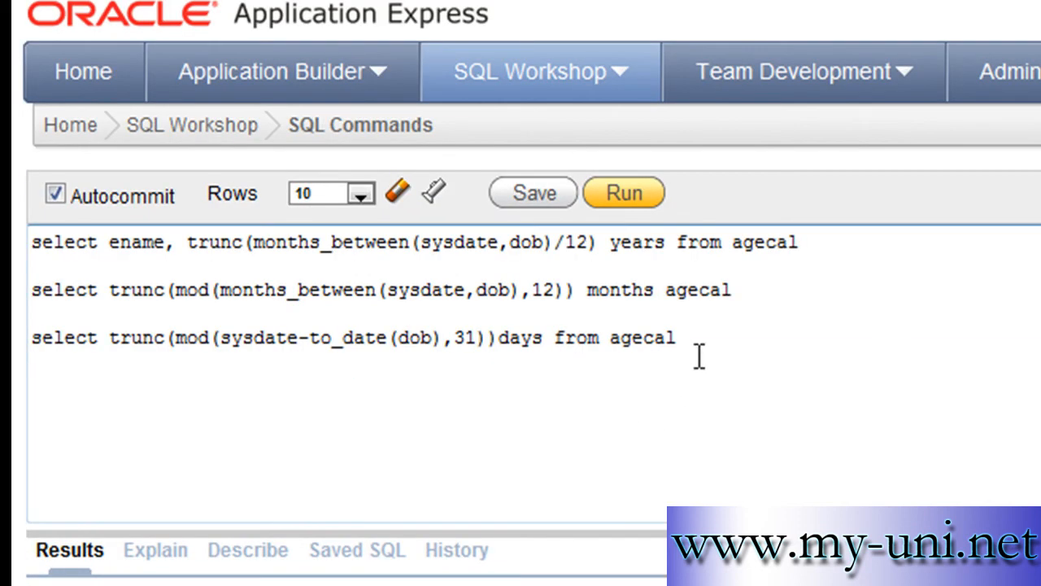
pyautogui.moveTo(382, 264)
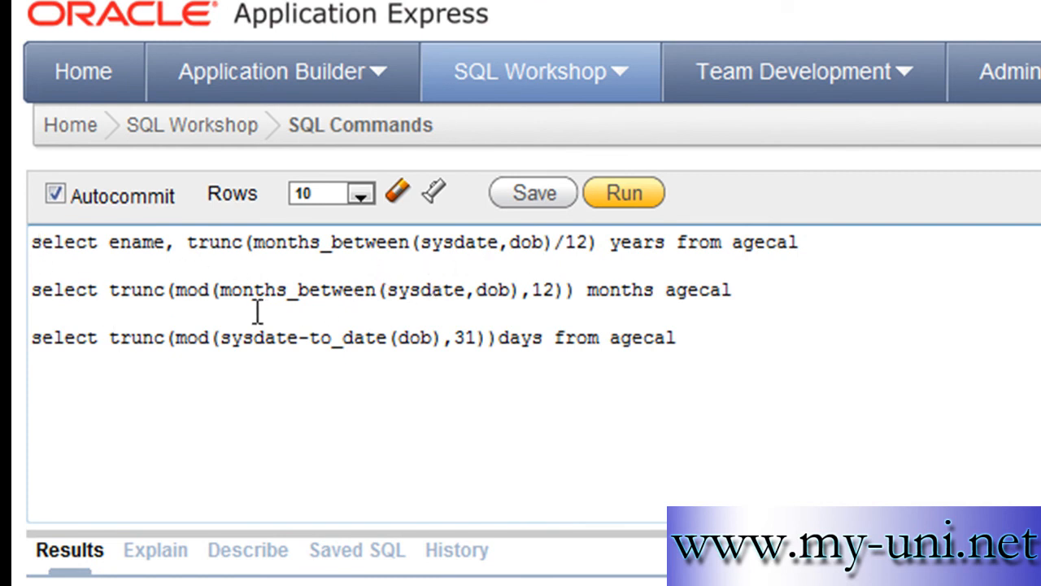
pyautogui.moveTo(316, 276)
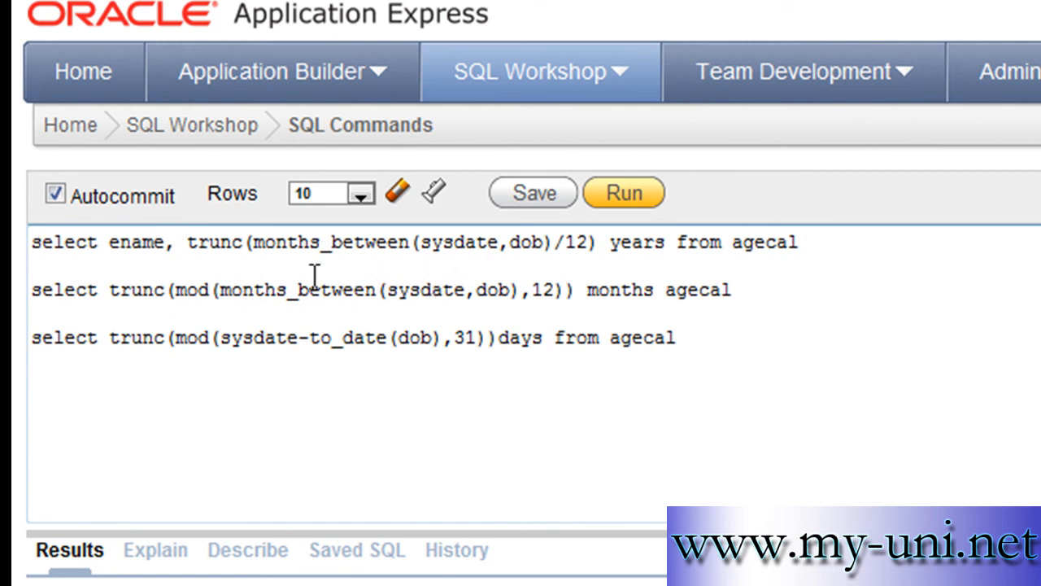
pyautogui.moveTo(664, 252)
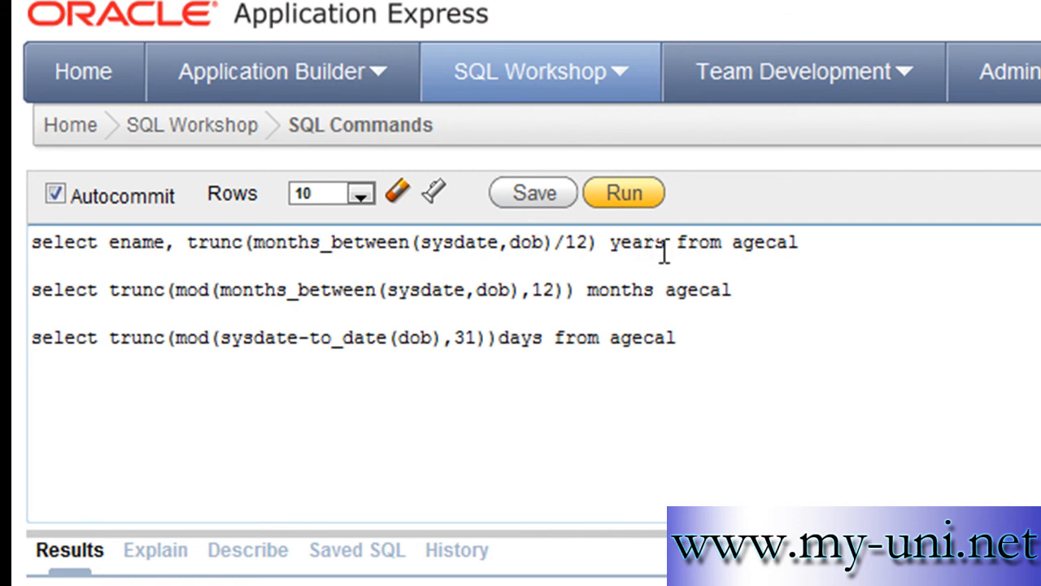
# Join the years, months and days expressions with commas into one select of ename from agecal.
pyautogui.write(',')
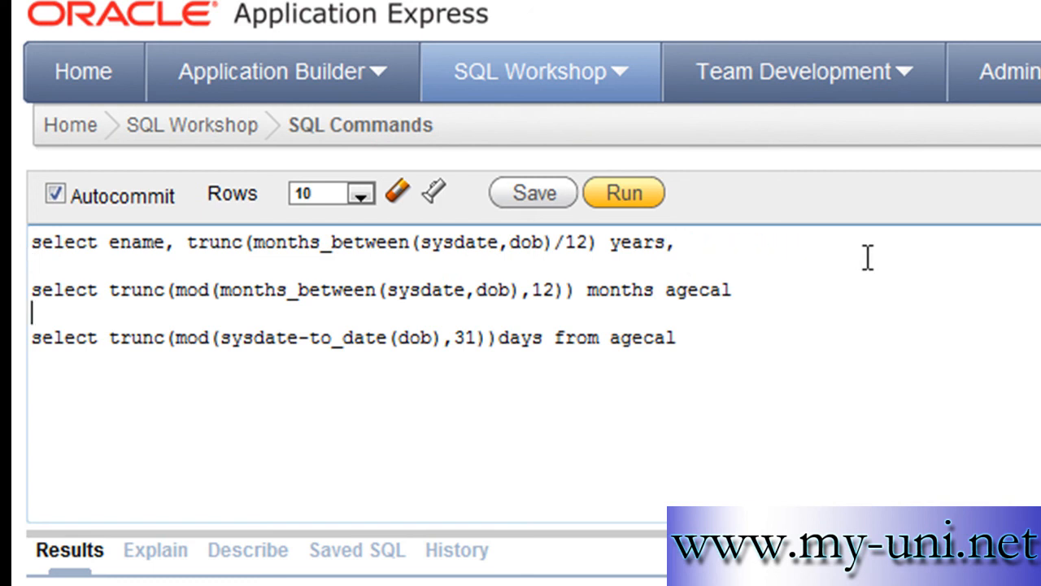
pyautogui.click(687, 290)
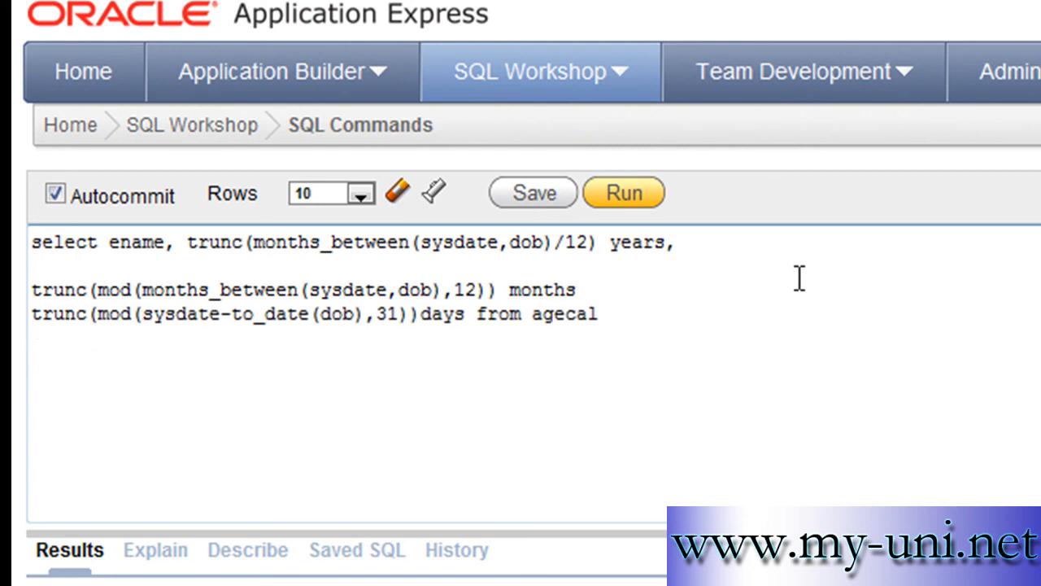
pyautogui.write(',')
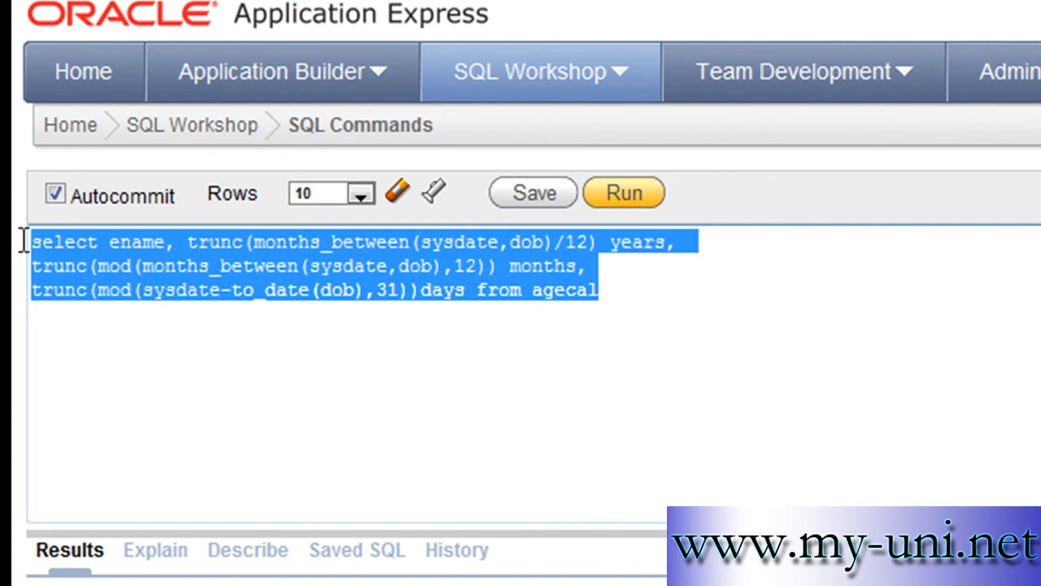
# Run the combined query listing each ENAME with YEARS, MONTHS and DAYS.
pyautogui.click(624, 192)
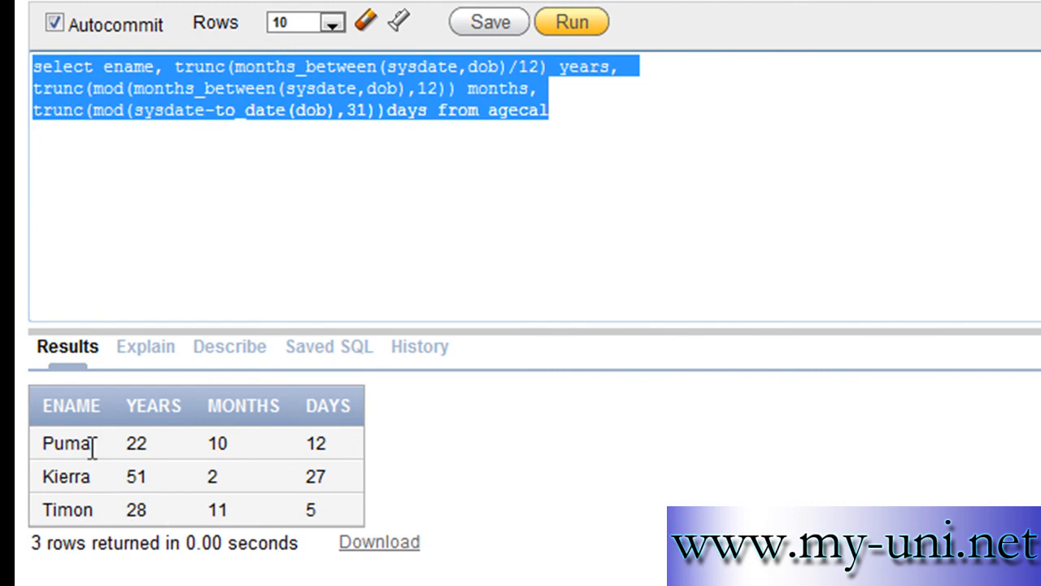
pyautogui.moveTo(127, 469)
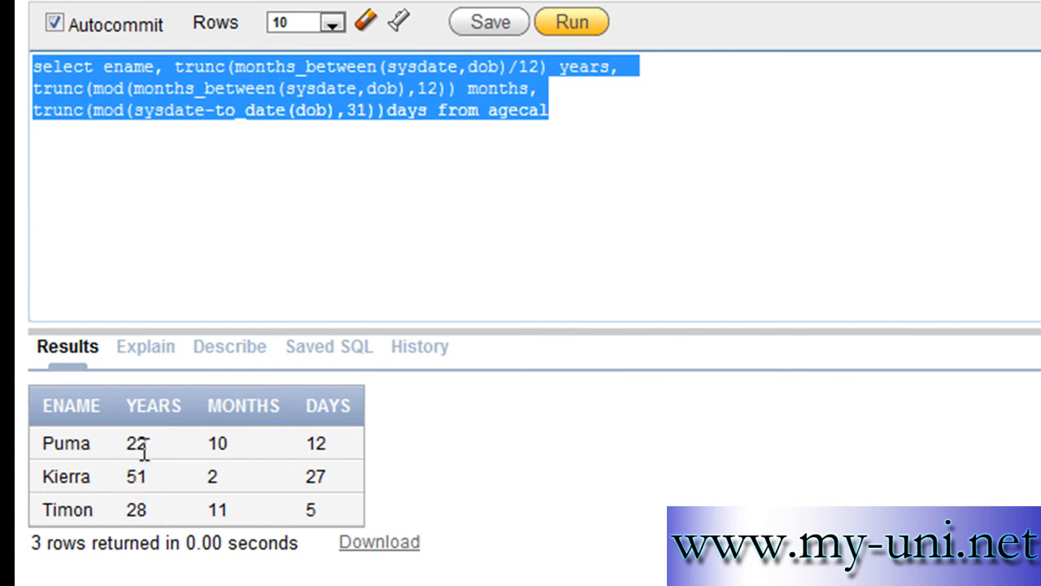
pyautogui.moveTo(136, 497)
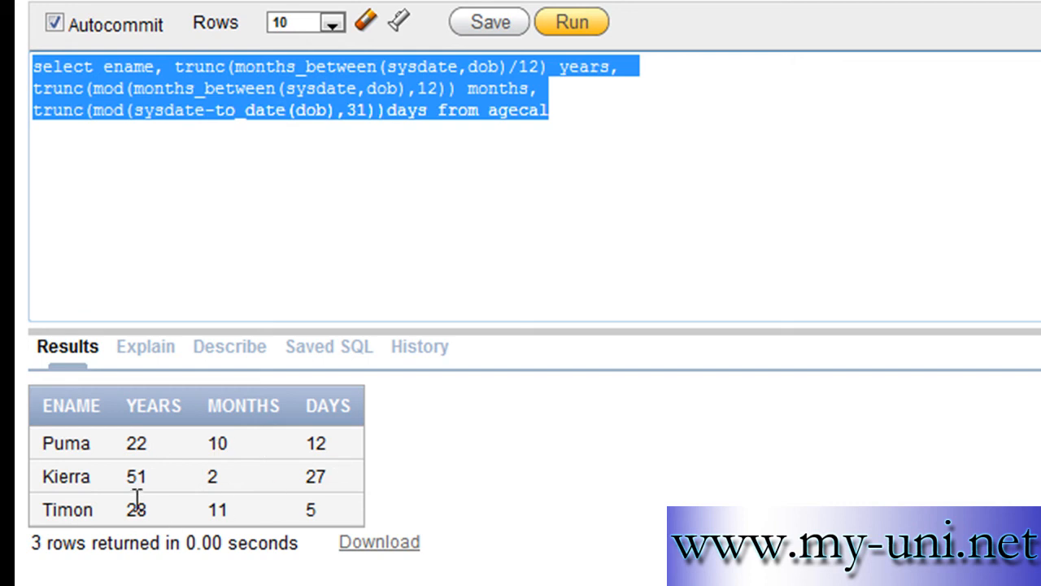
pyautogui.moveTo(214, 485)
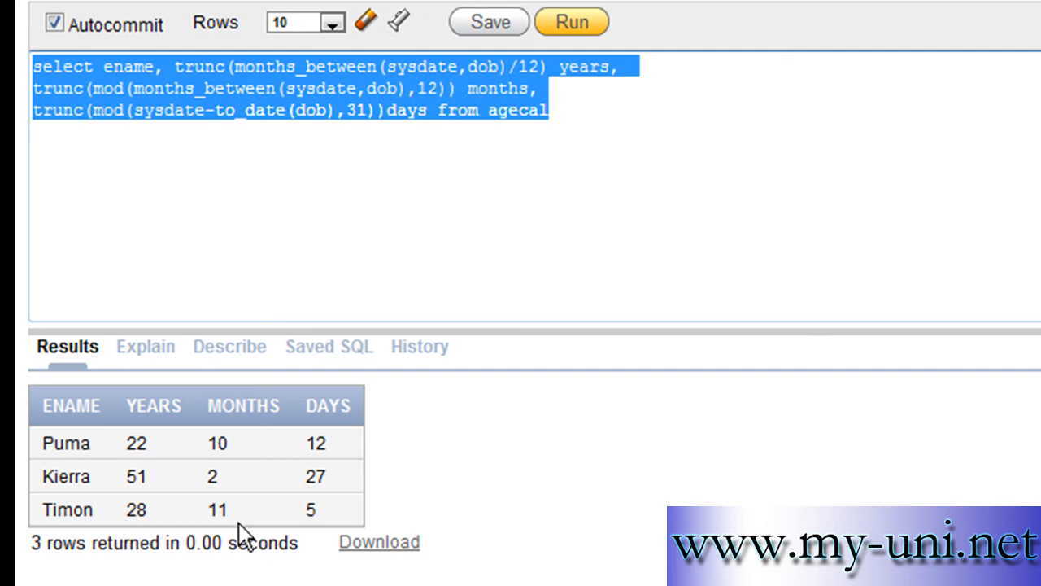
pyautogui.moveTo(196, 211)
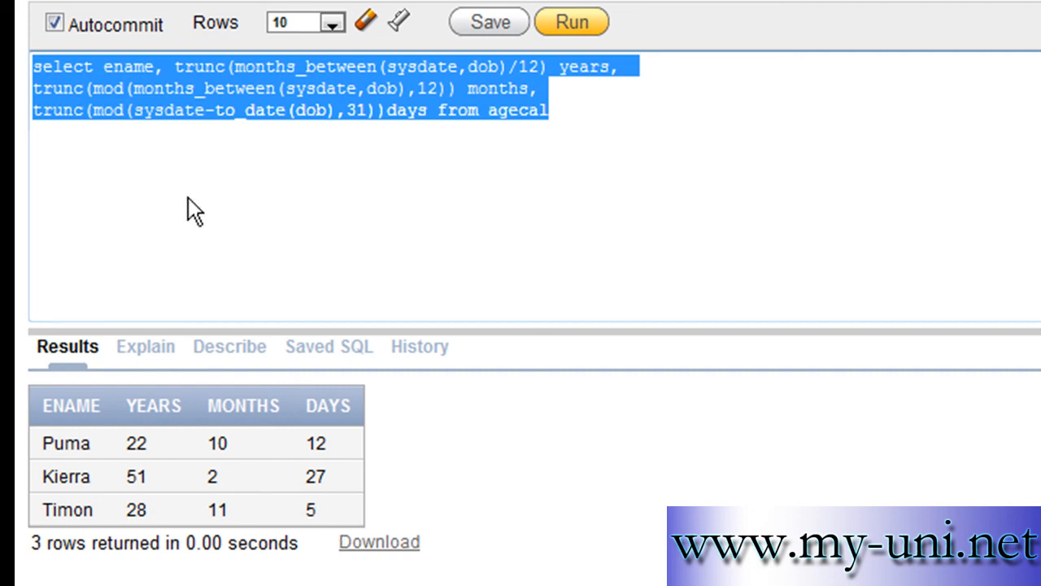